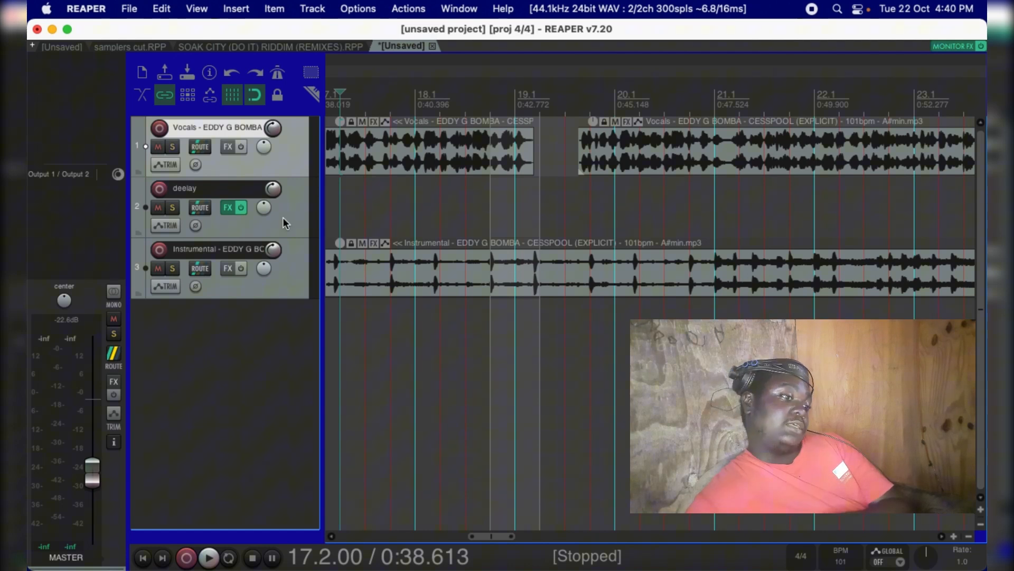
mouse_move(257, 167)
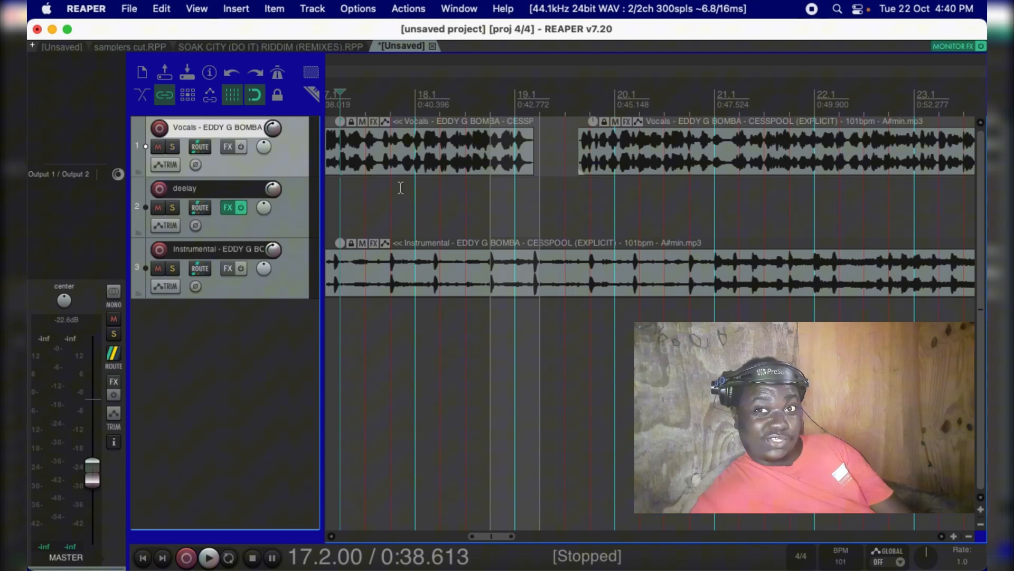
mouse_move(424, 244)
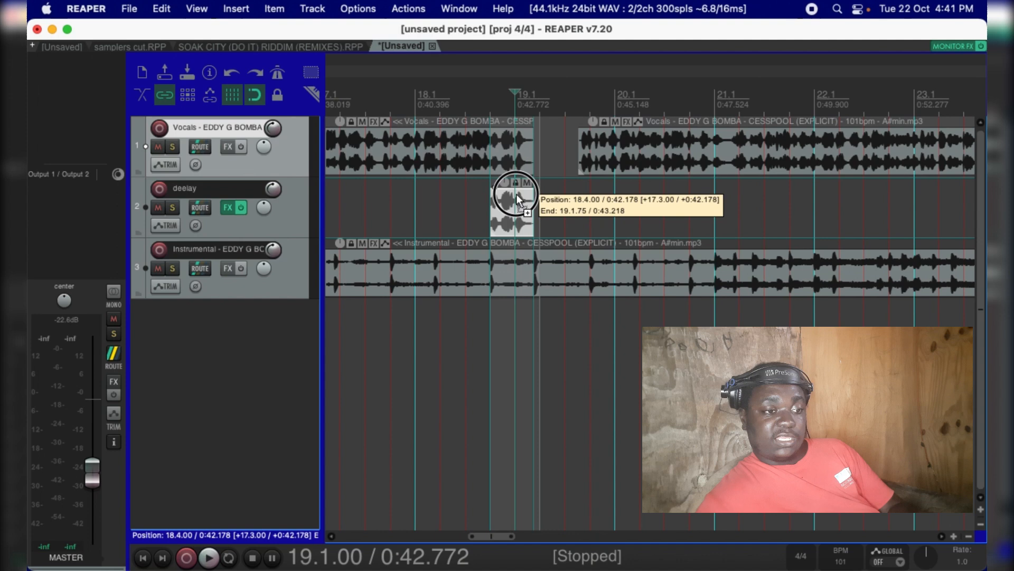
Drop the copied vocal snippet onto the deelay track at the first phrase's tail
click(208, 557)
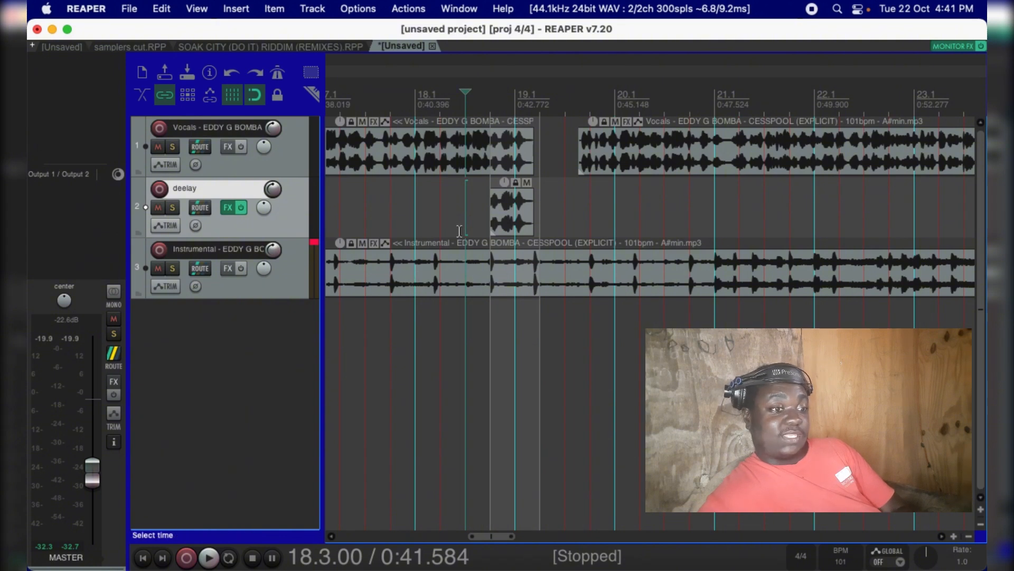
mouse_move(521, 188)
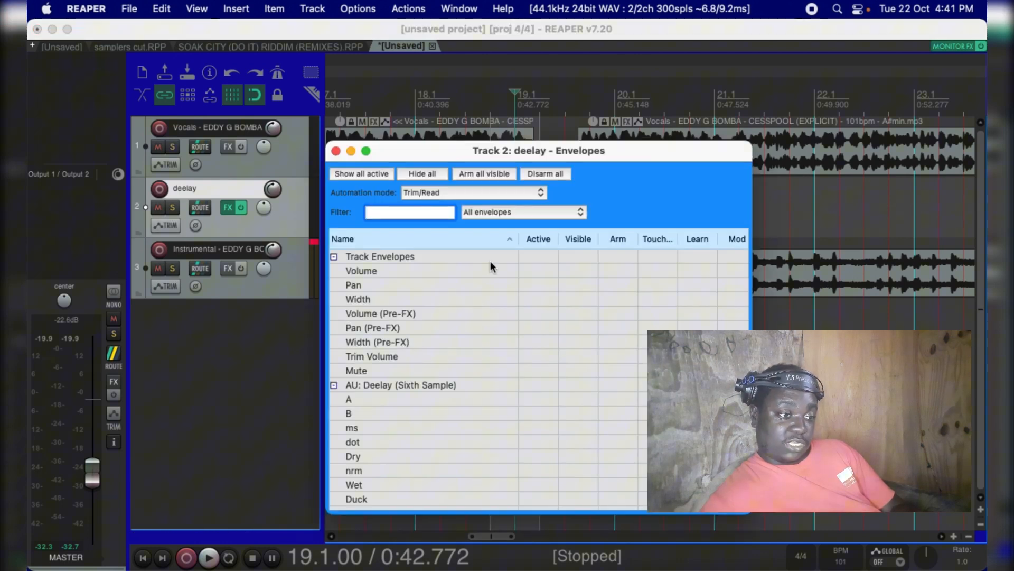
Enable the Mute envelope as Active/Visible/Arm and close the Envelopes window
click(357, 370)
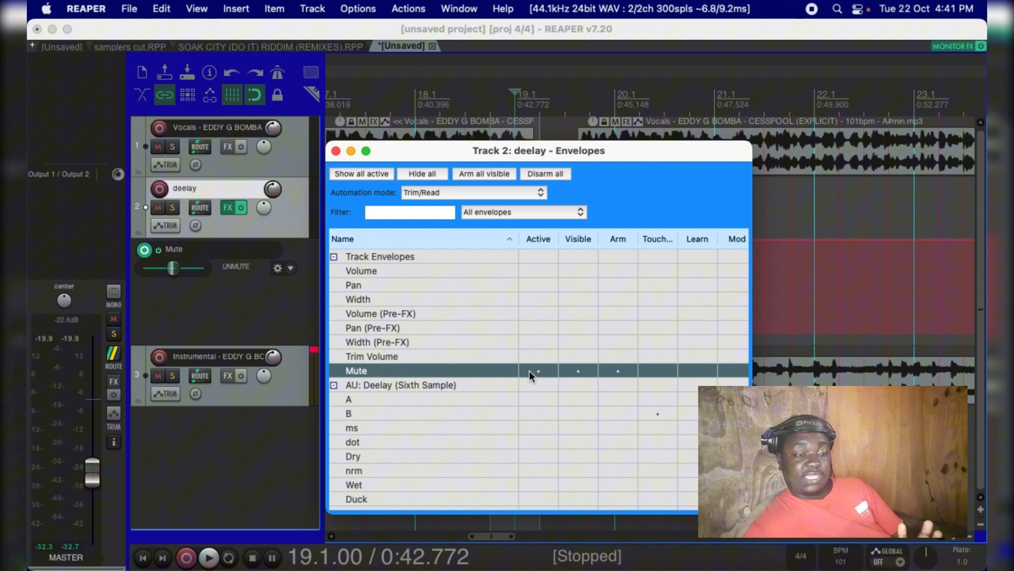
click(334, 150)
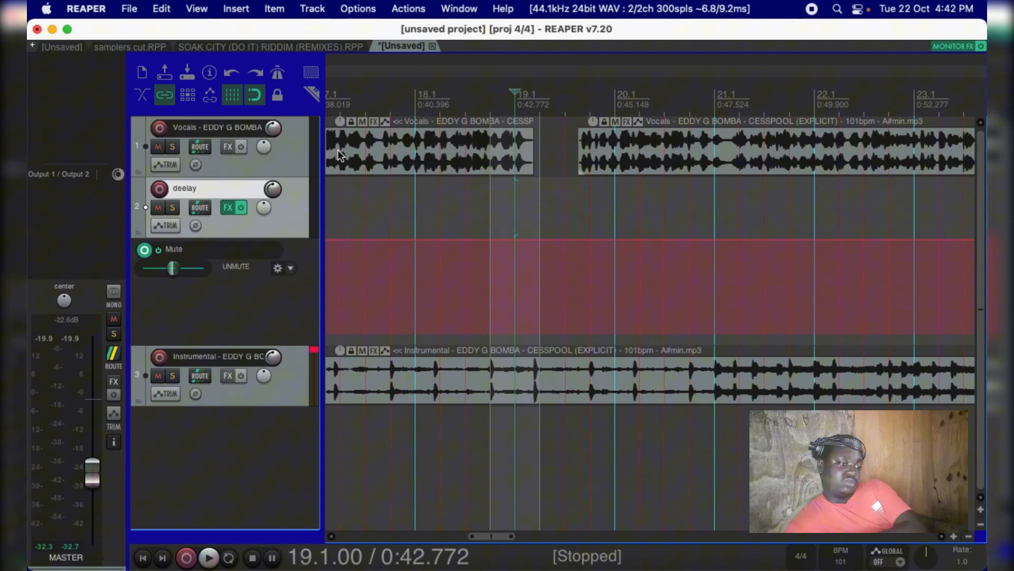
mouse_move(558, 222)
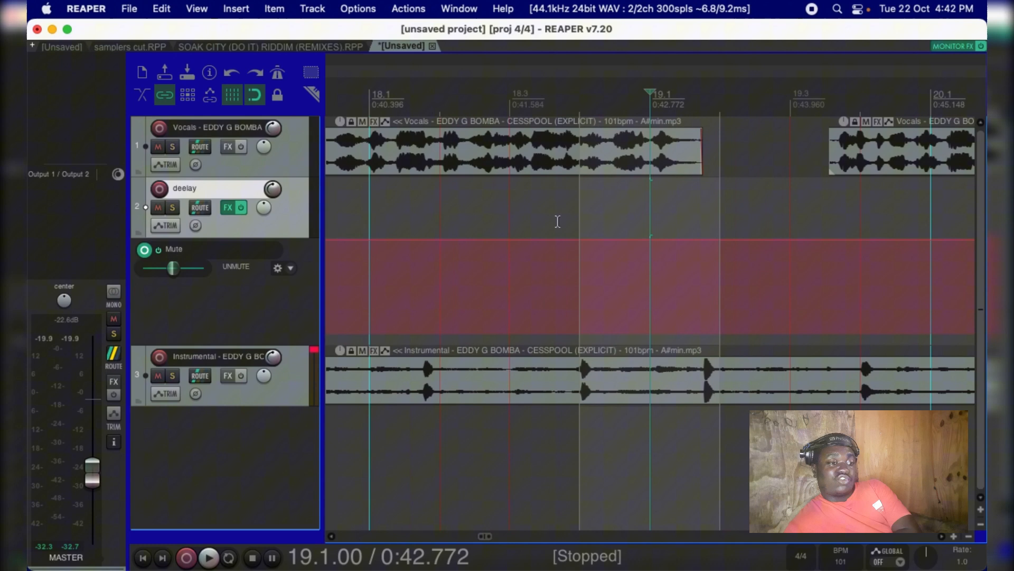
mouse_move(685, 240)
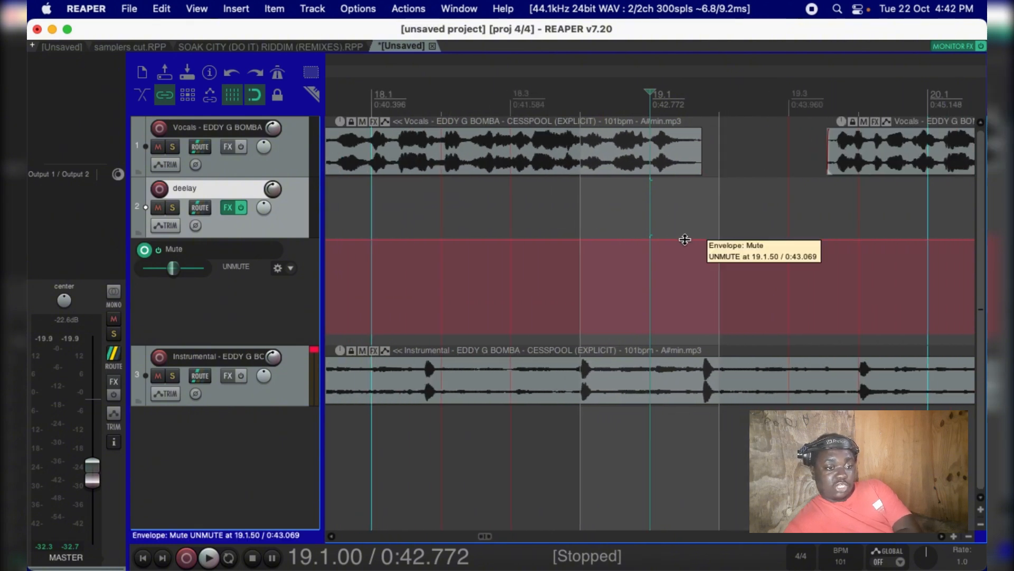
mouse_move(654, 243)
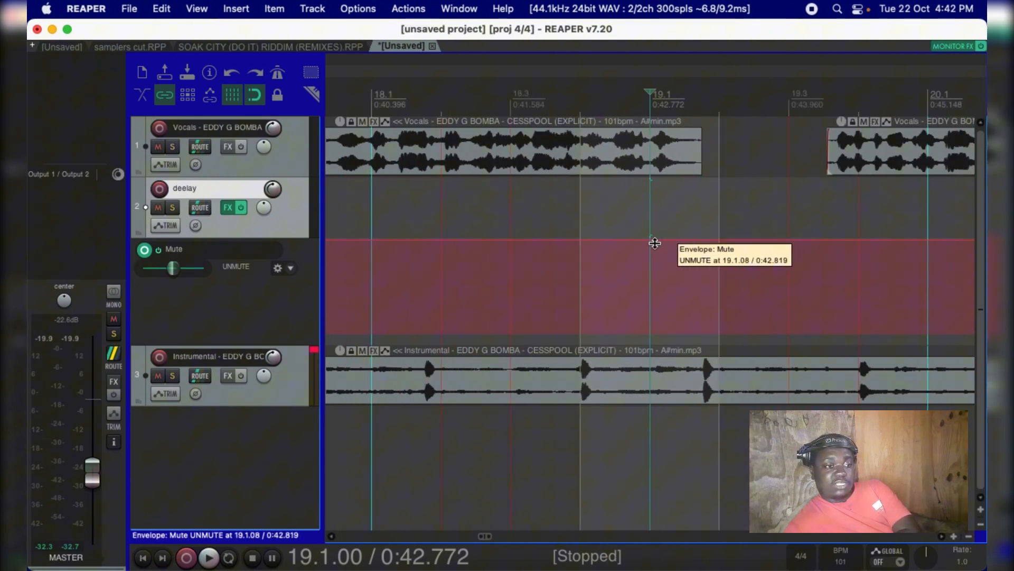
mouse_move(756, 211)
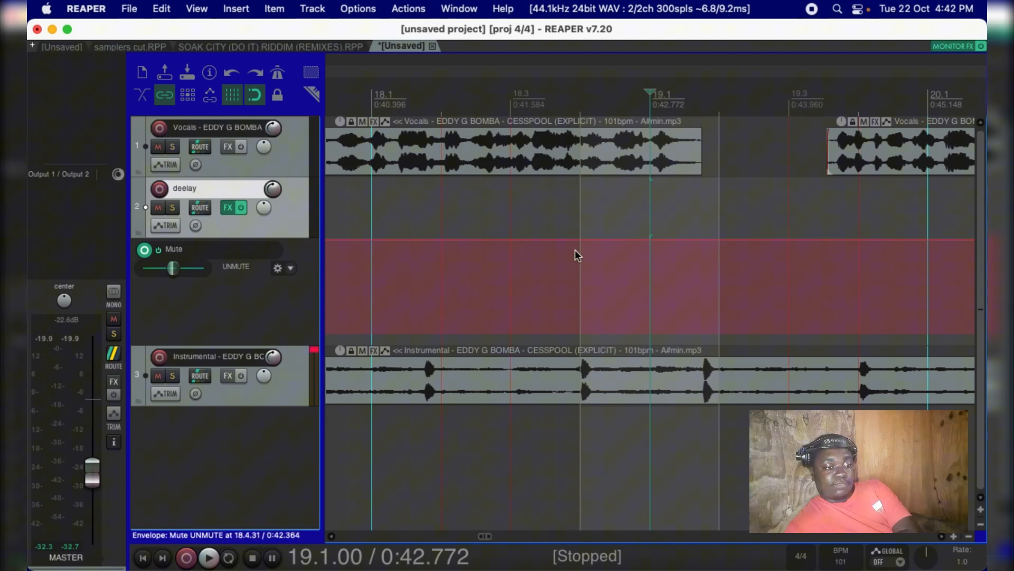
mouse_move(578, 241)
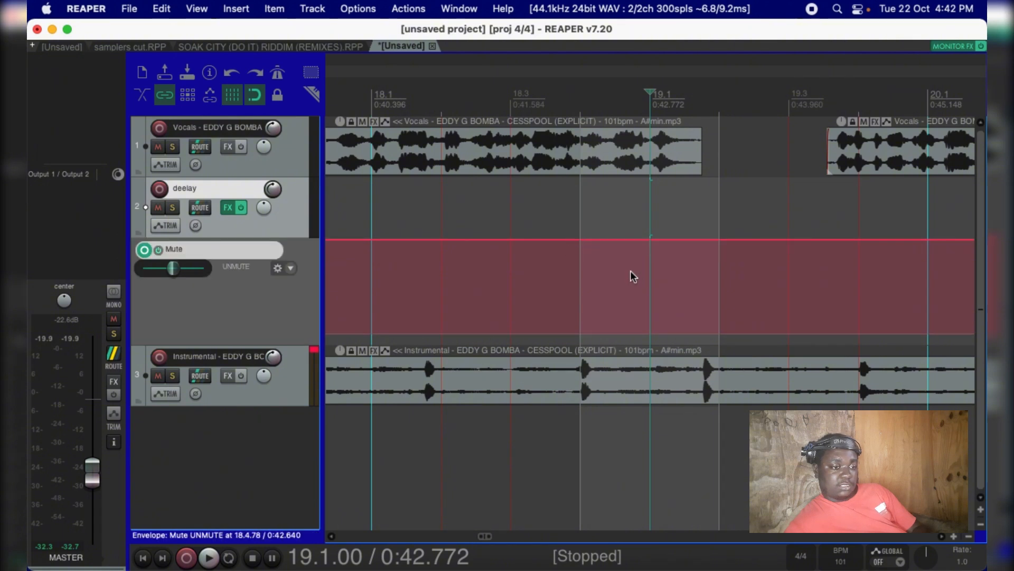
mouse_move(578, 241)
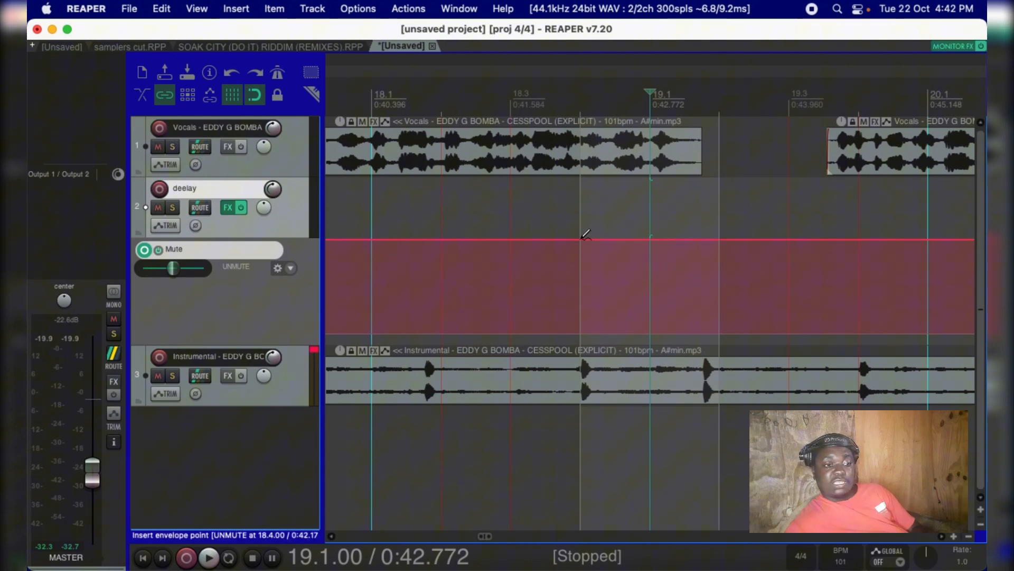
mouse_move(580, 242)
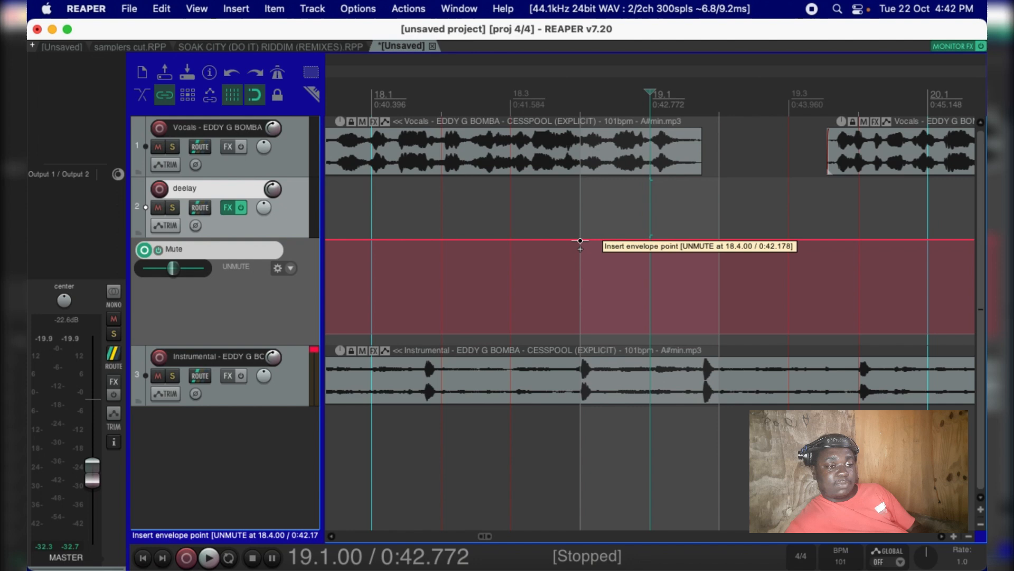
mouse_move(621, 243)
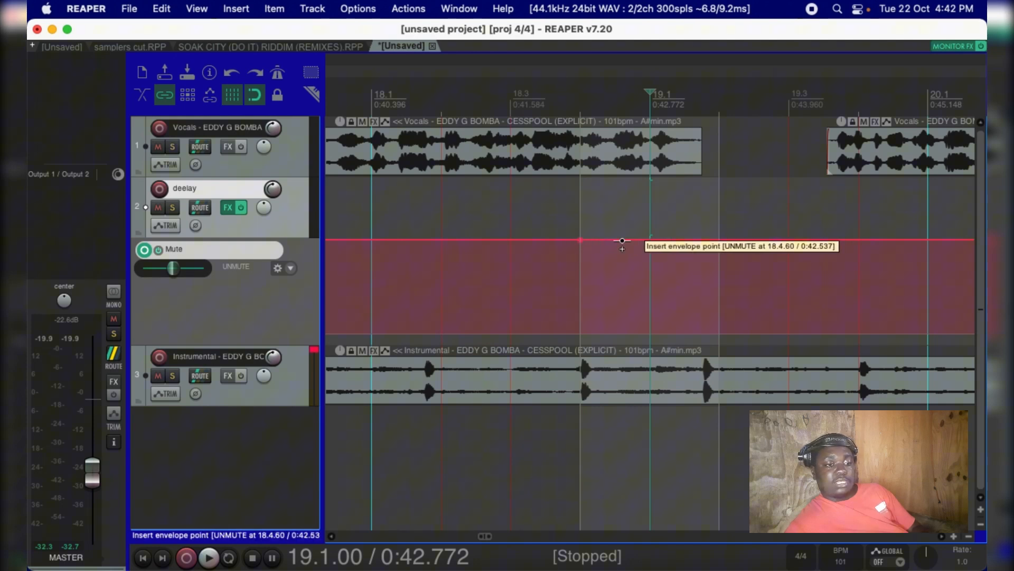
mouse_move(510, 244)
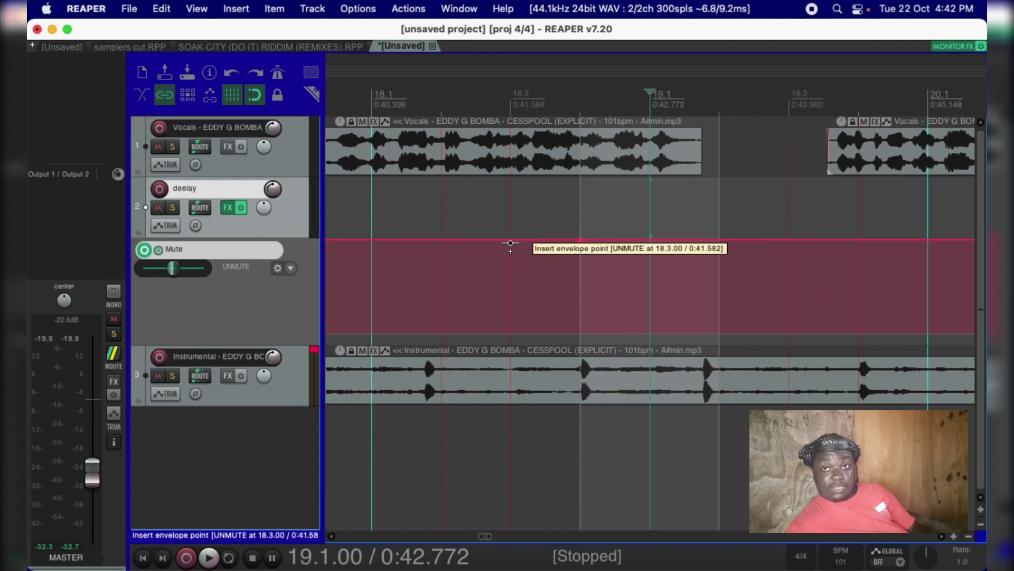
mouse_move(479, 242)
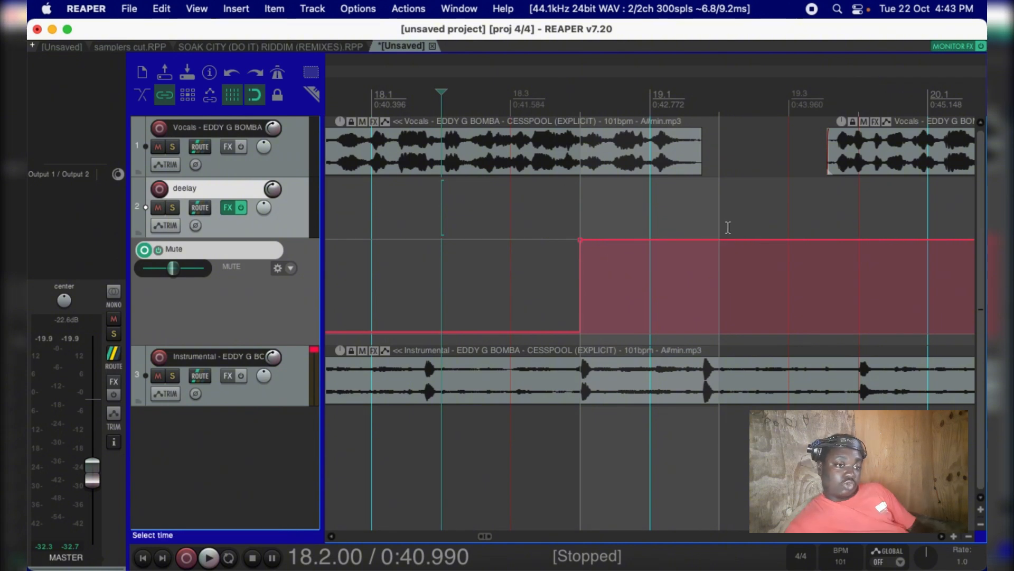
mouse_move(863, 244)
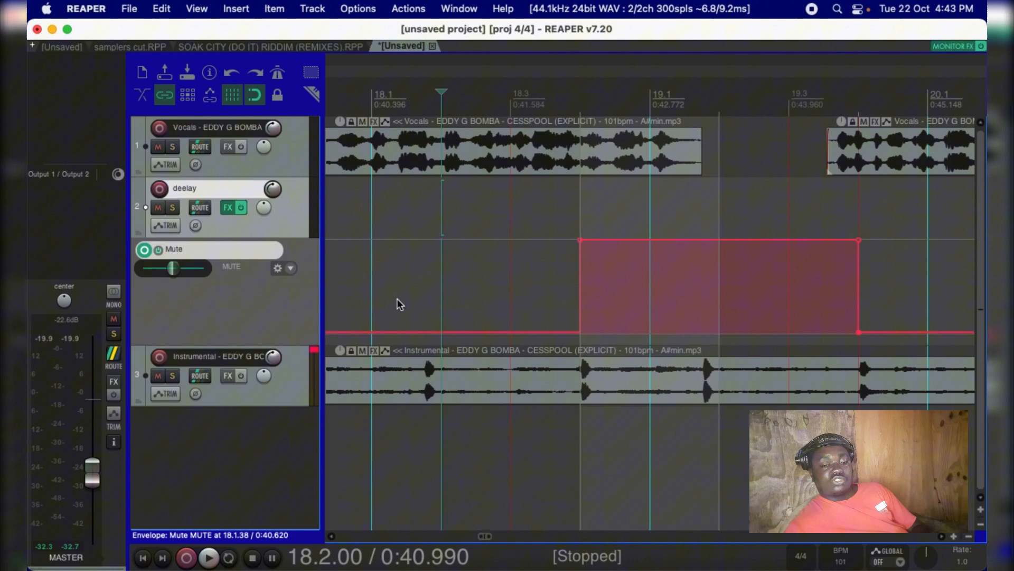
Add a Mute envelope point pulling the lane back to muted around 19.4
click(208, 557)
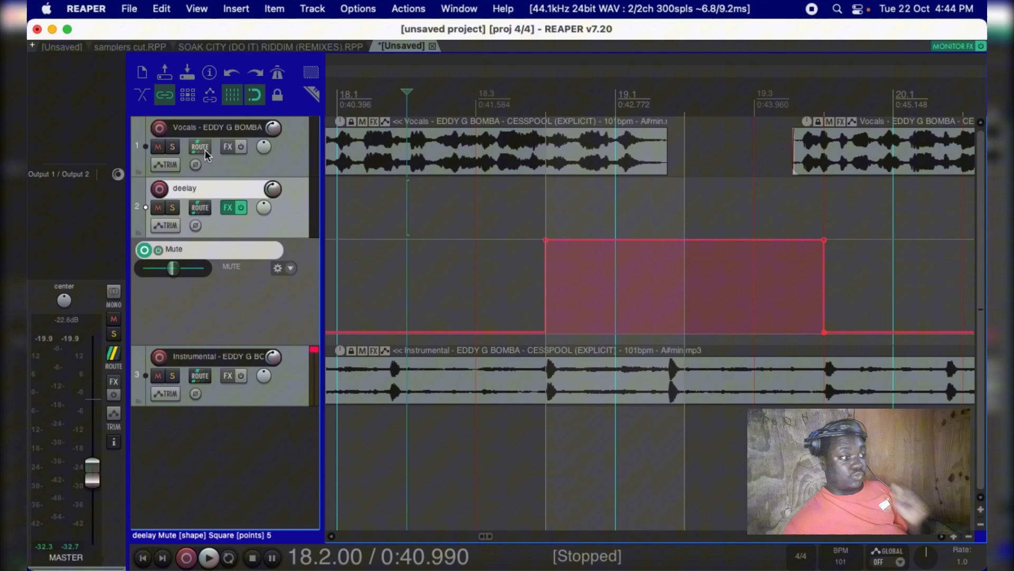
mouse_move(200, 146)
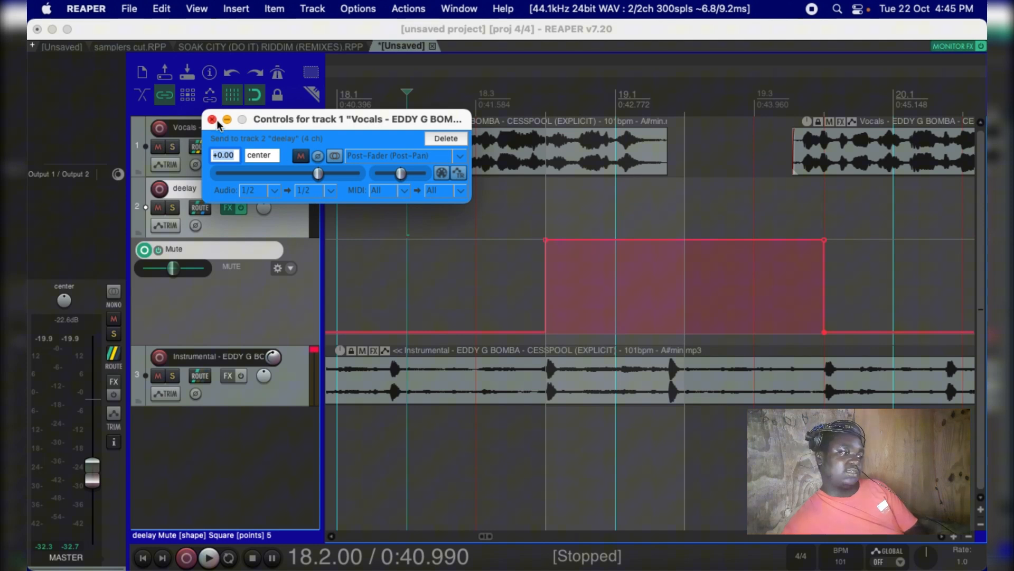
click(213, 120)
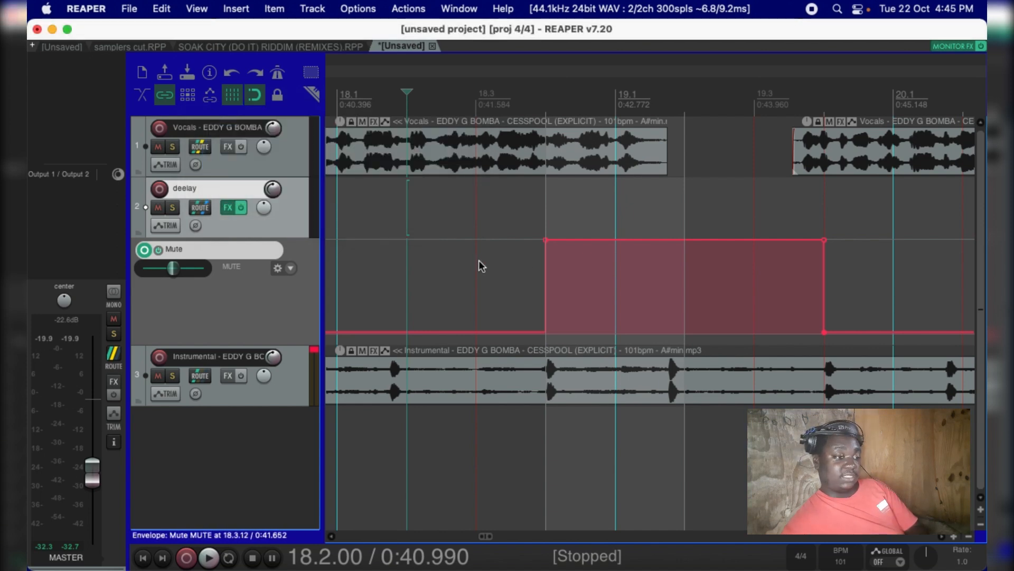
Move the Mute envelope's rising point to 19.1 and audition playback through the section
click(208, 556)
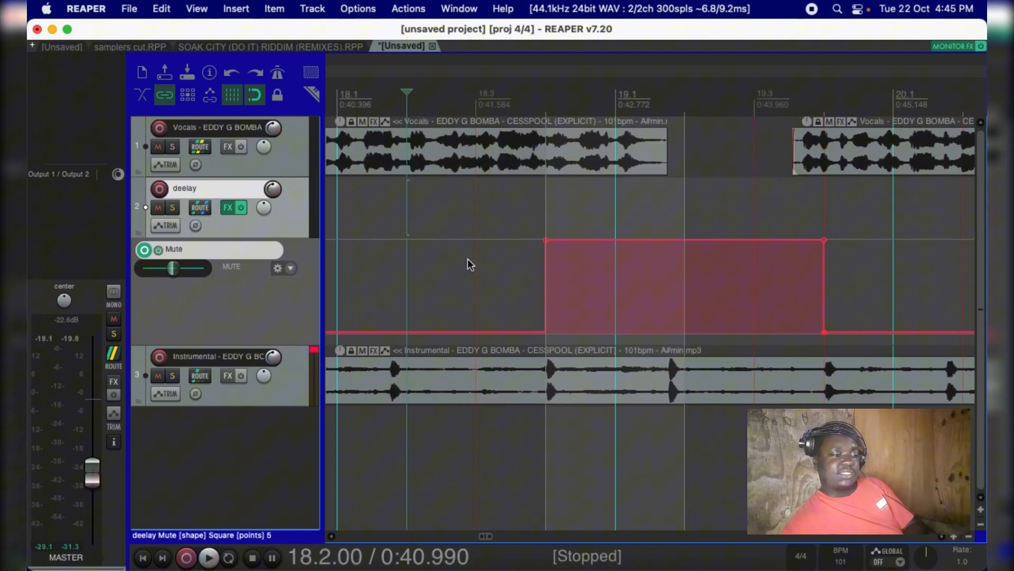
click(208, 556)
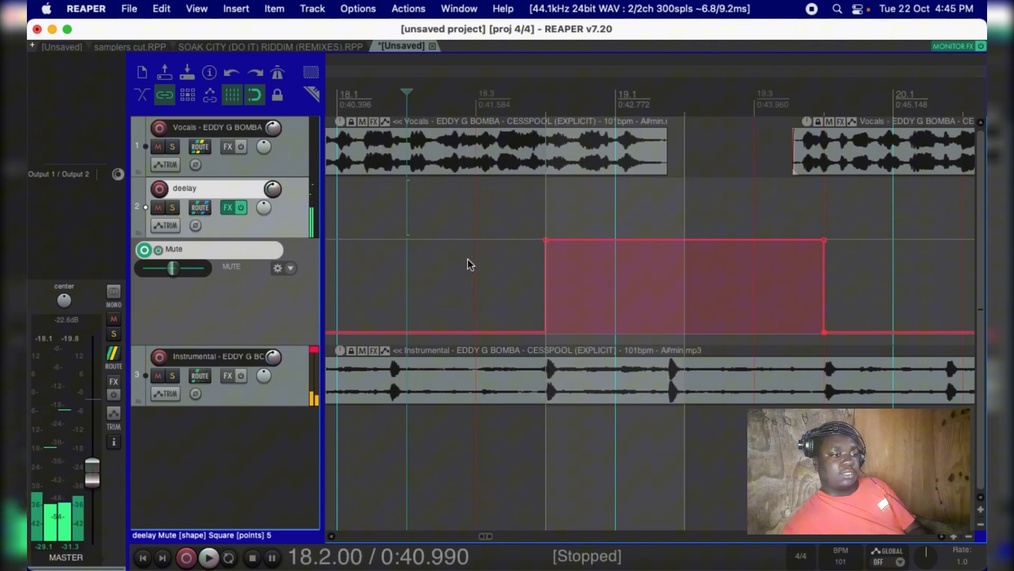
mouse_move(546, 241)
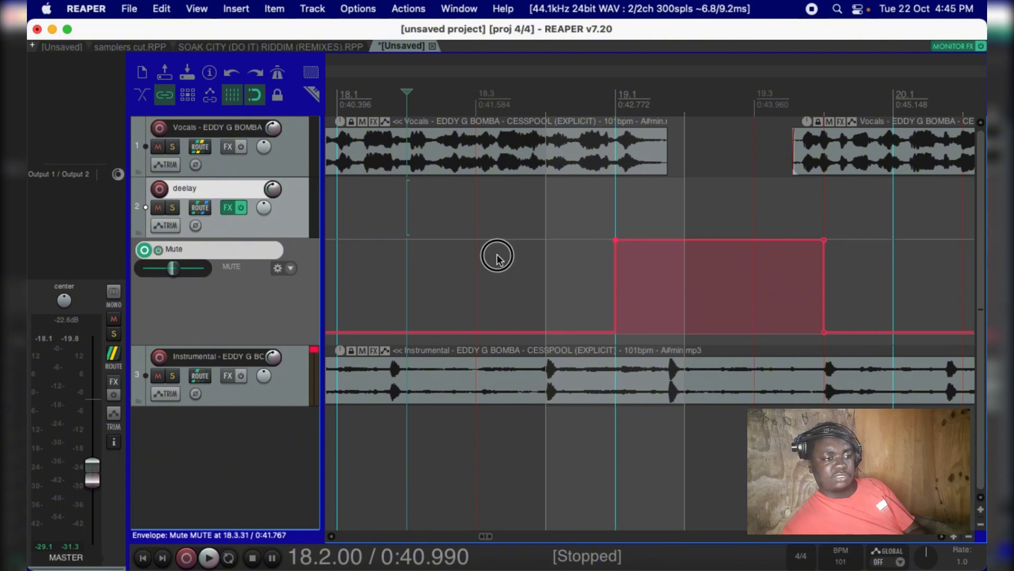
click(209, 557)
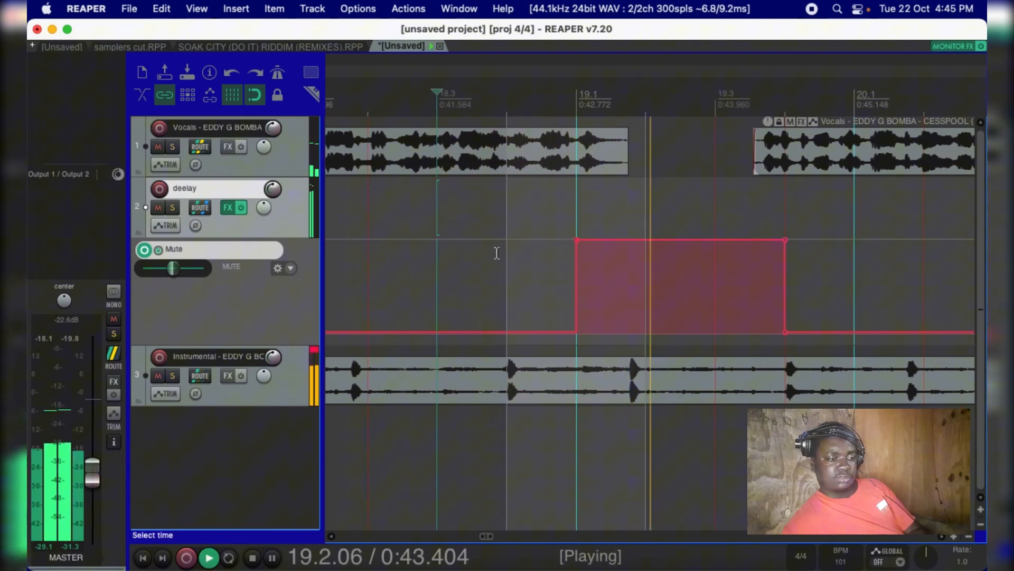
click(252, 557)
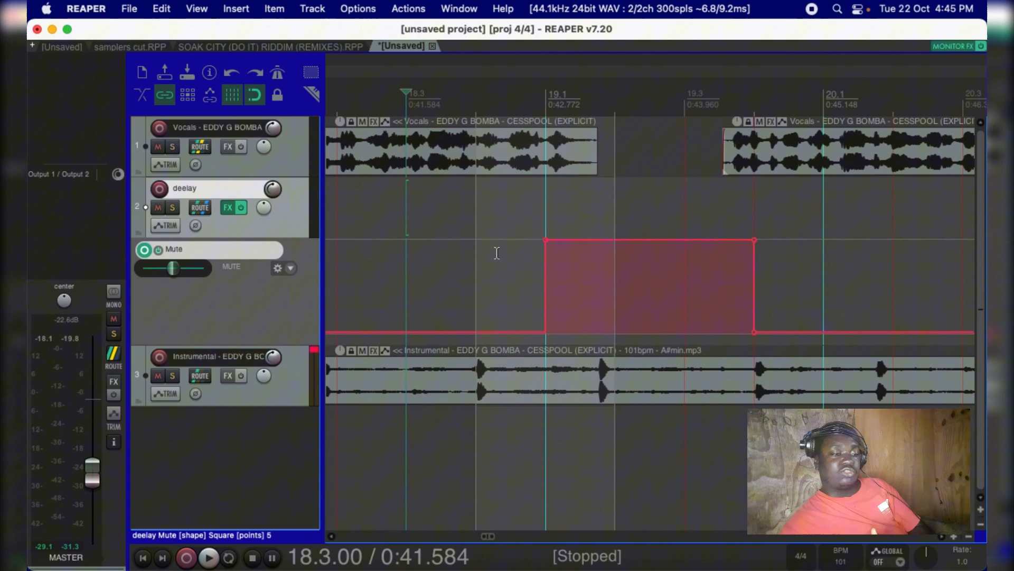
mouse_move(295, 265)
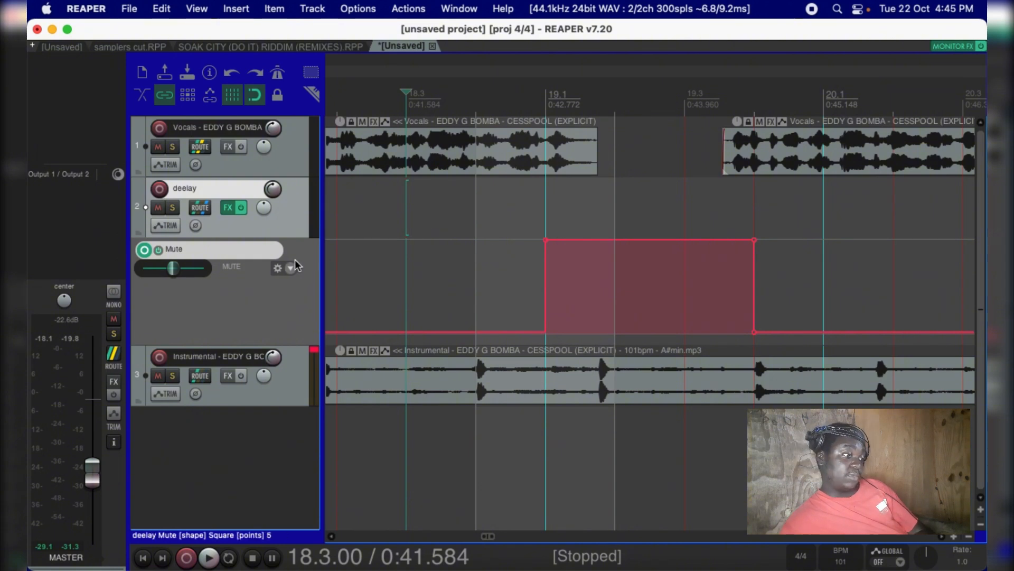
Clear the Mute envelope via the lane's dropdown so the lane disappears
click(290, 268)
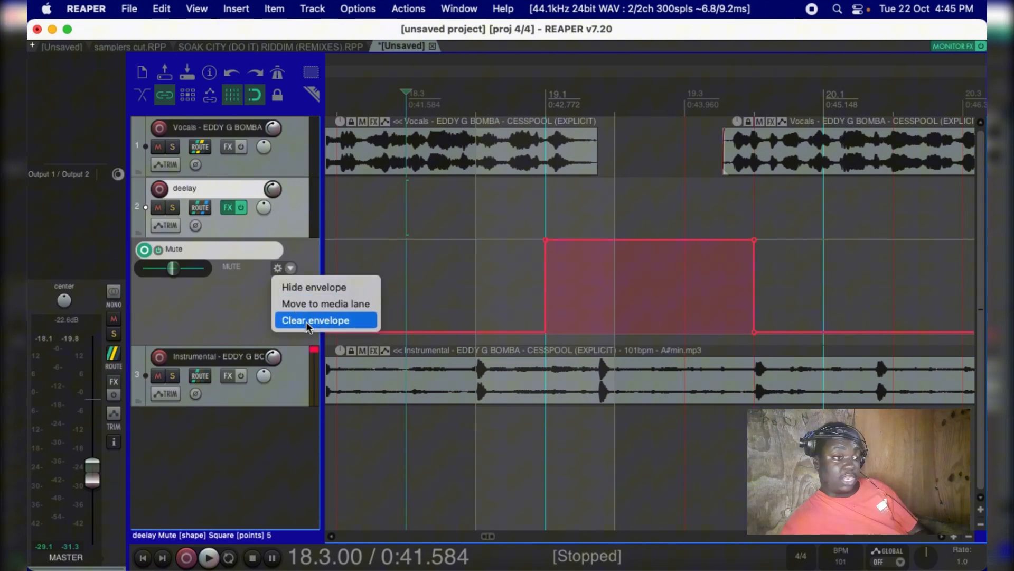
click(315, 319)
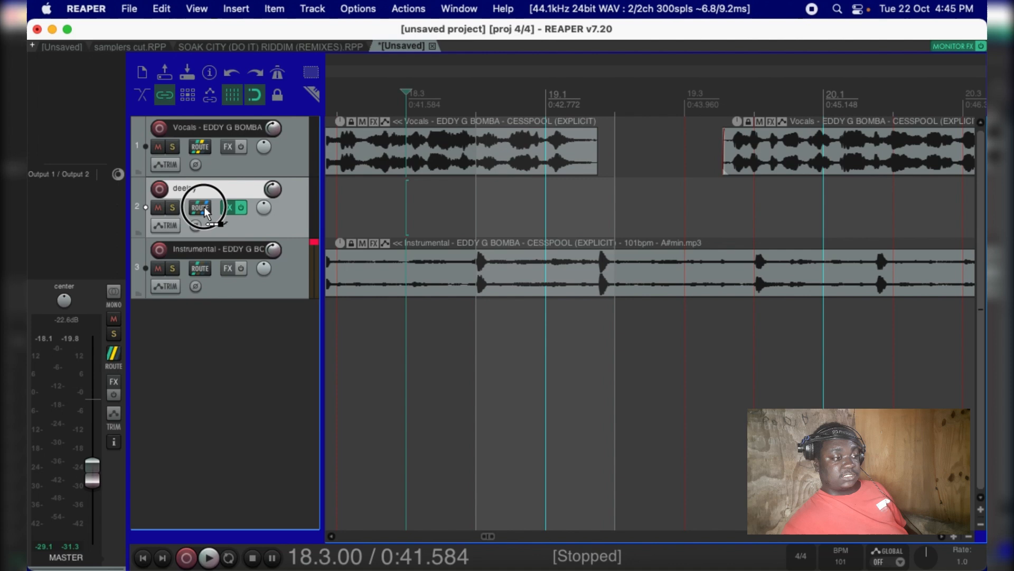
click(200, 207)
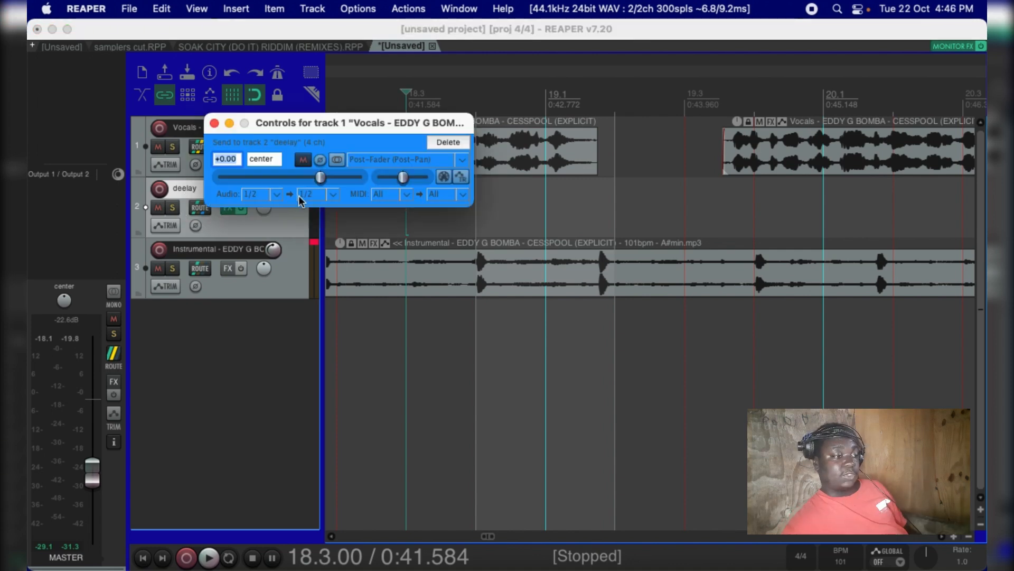
click(333, 194)
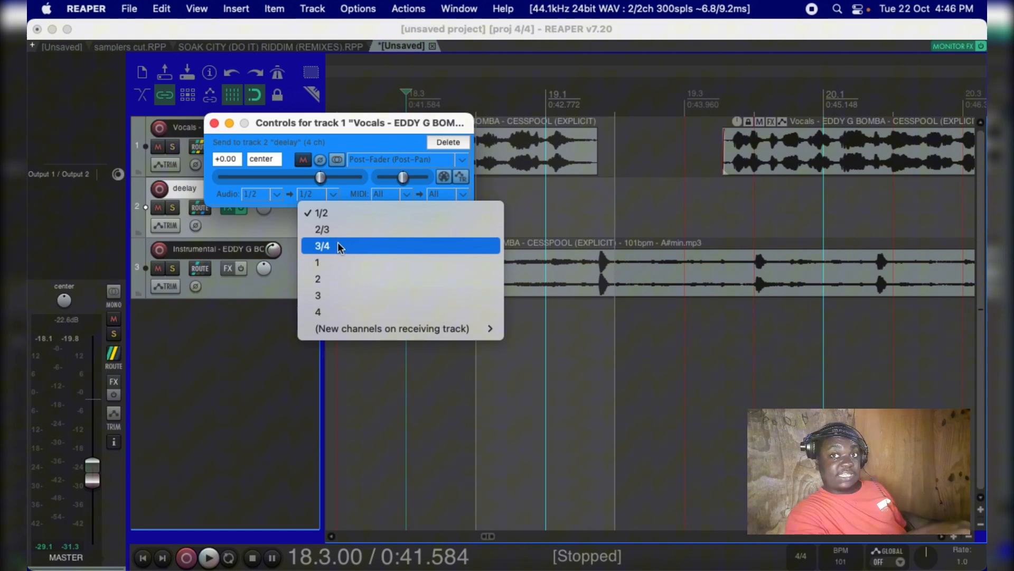
mouse_move(217, 298)
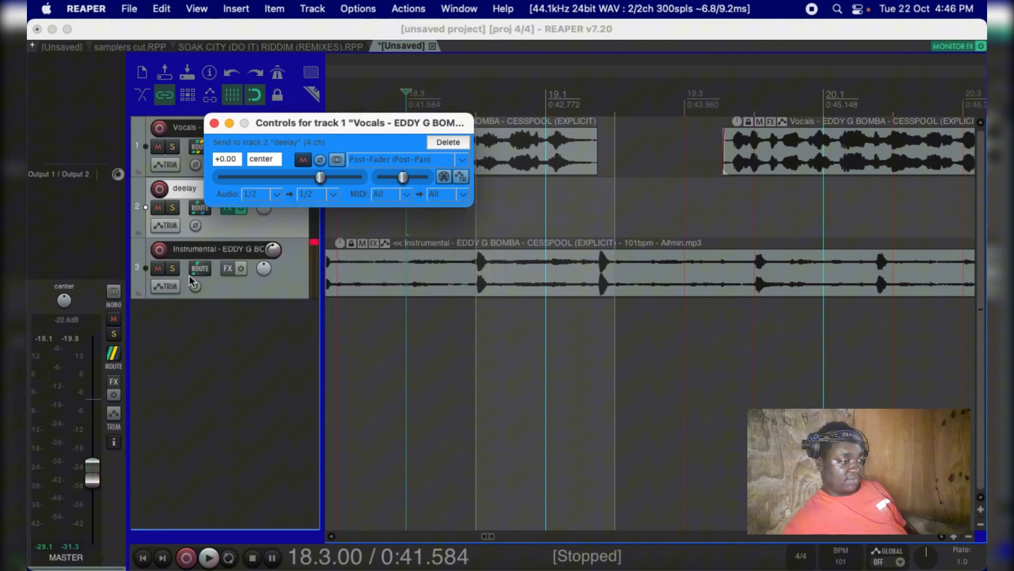
click(200, 267)
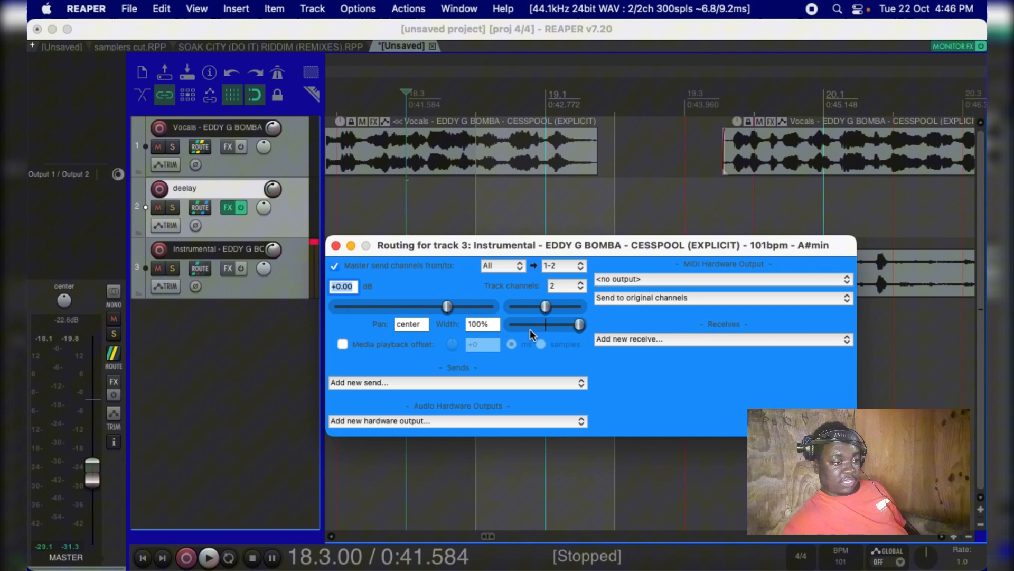
mouse_move(215, 196)
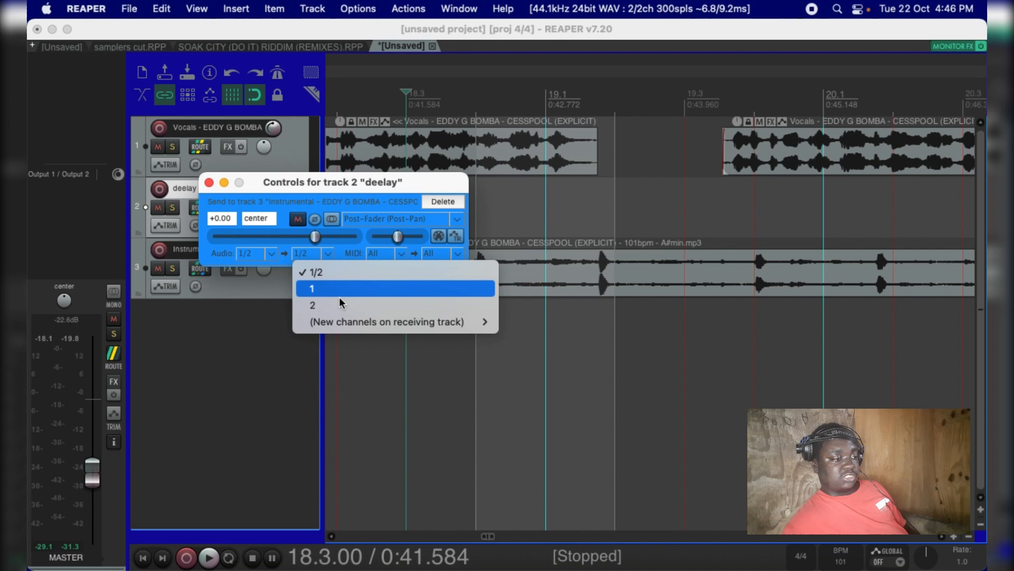
mouse_move(394, 321)
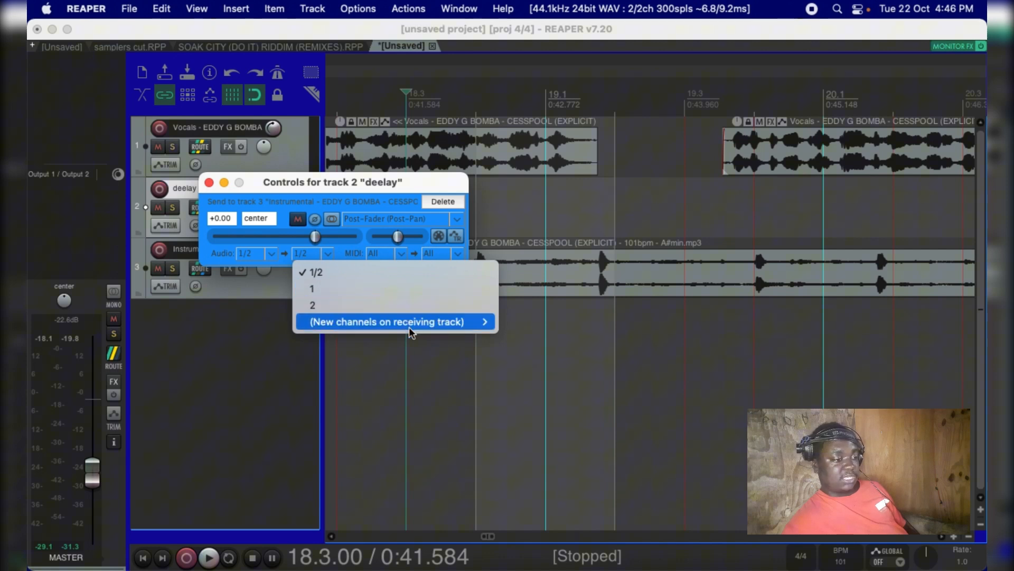
mouse_move(275, 232)
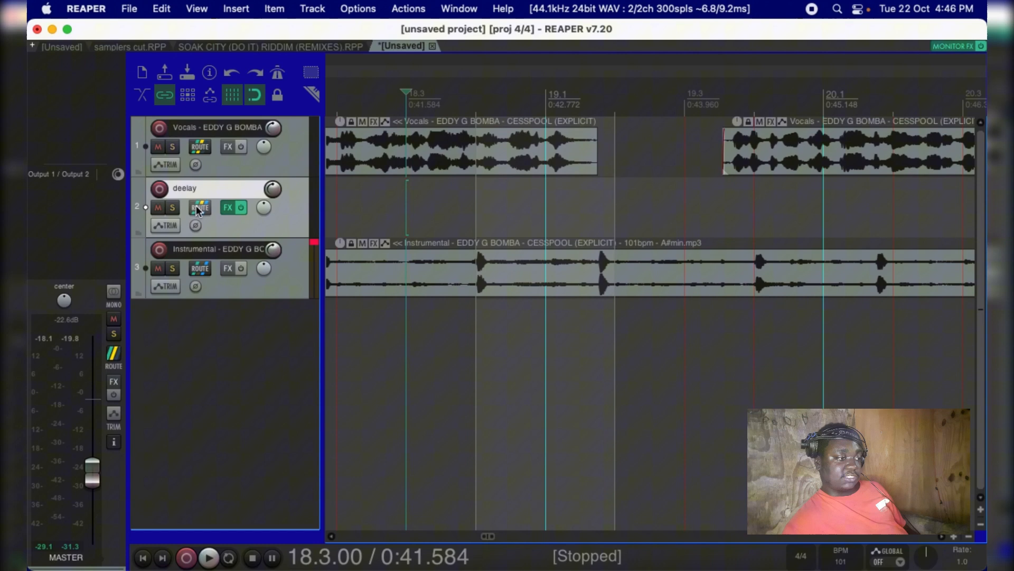
Route the deelay track's second Vocals receive into channels 3/4 and close routing
click(199, 207)
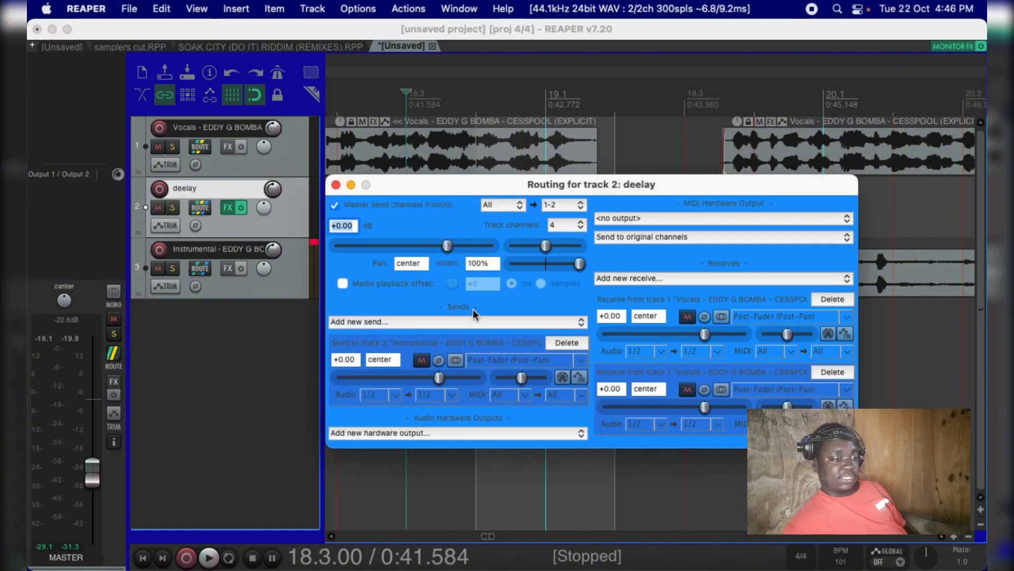
mouse_move(728, 427)
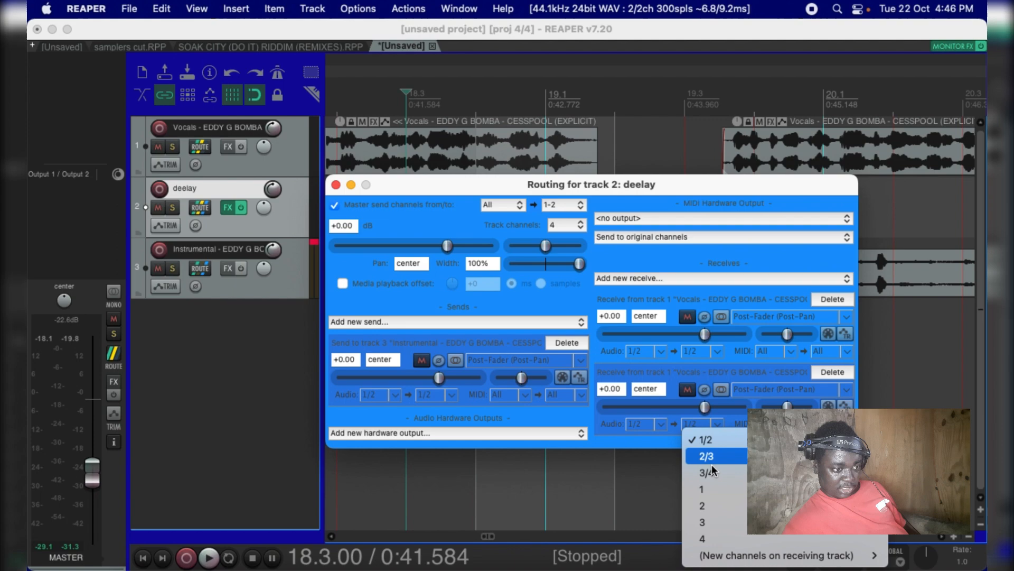
click(711, 473)
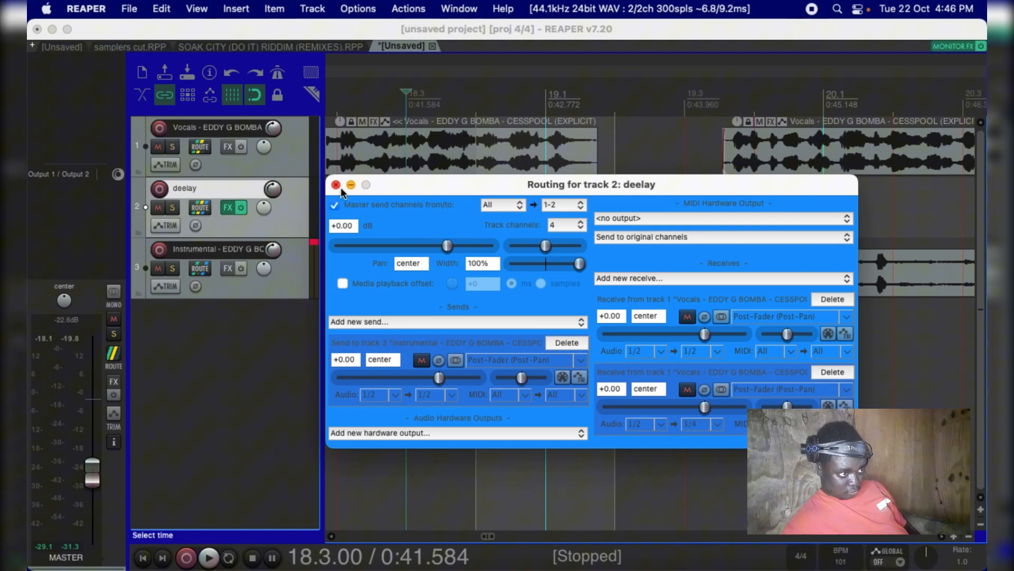
click(335, 184)
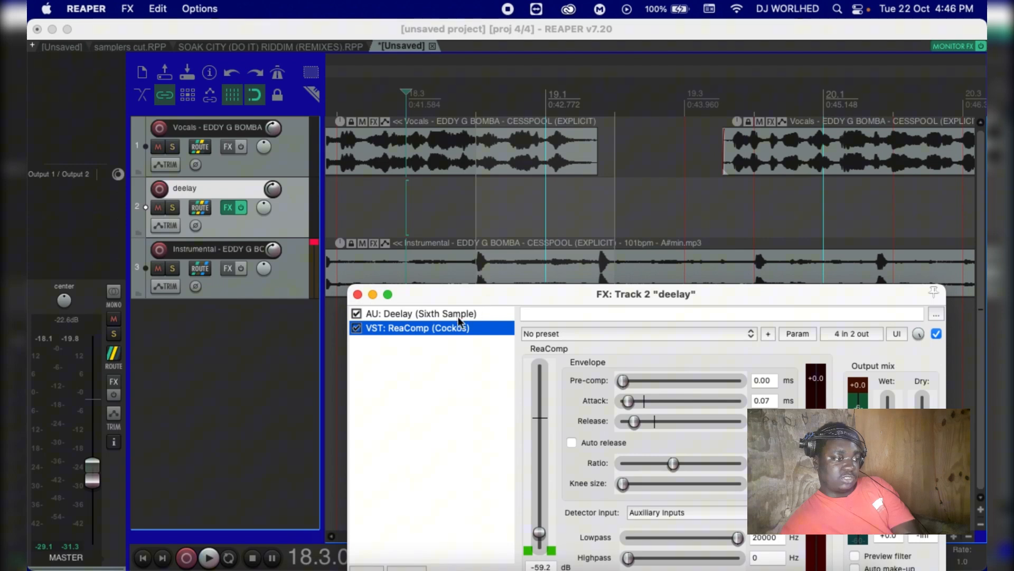
Review Deelay, then keep ReaComp's detector on Auxiliary Inputs with a 0 dB threshold
click(423, 313)
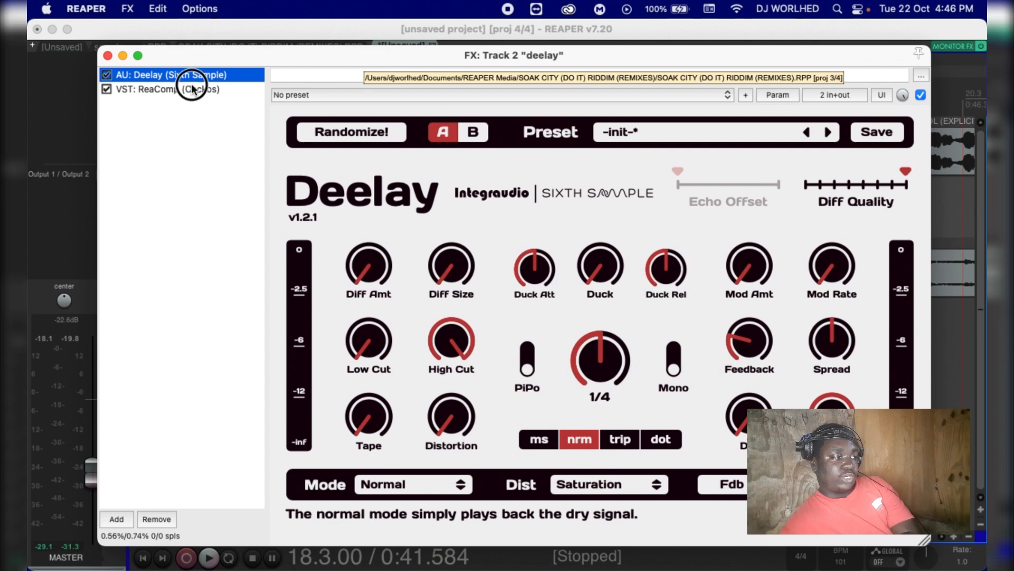
click(167, 89)
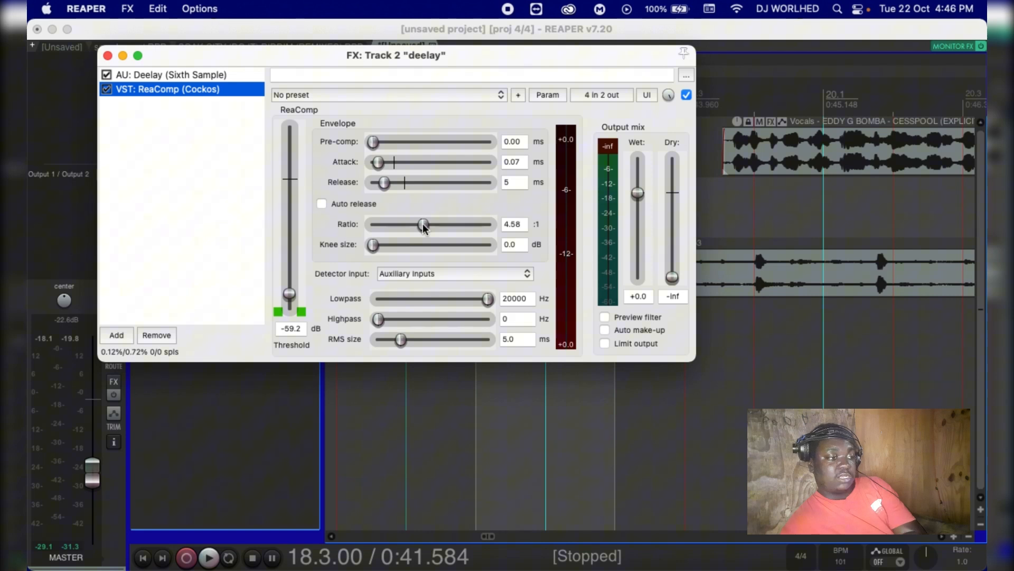
mouse_move(375, 161)
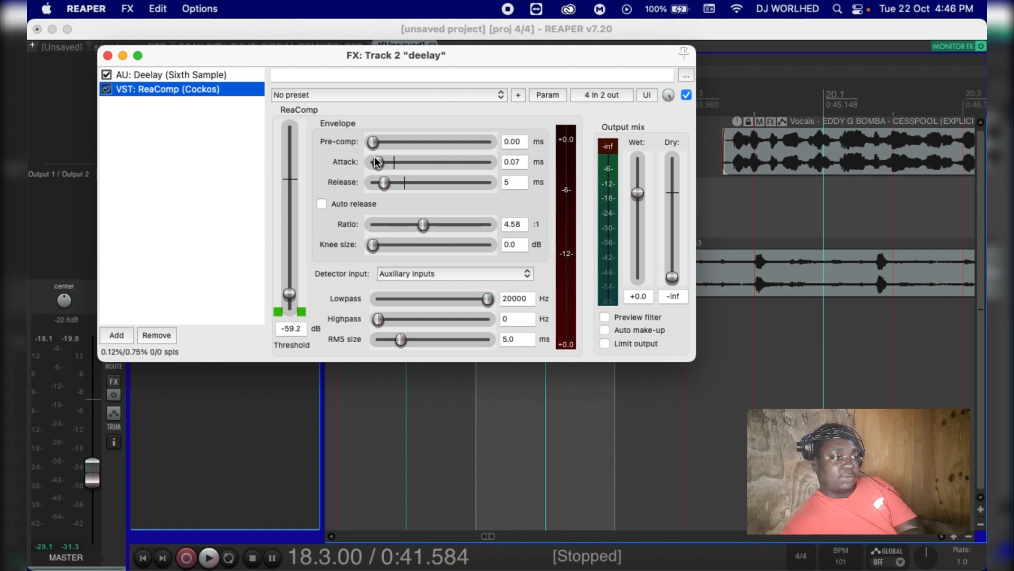
mouse_move(380, 182)
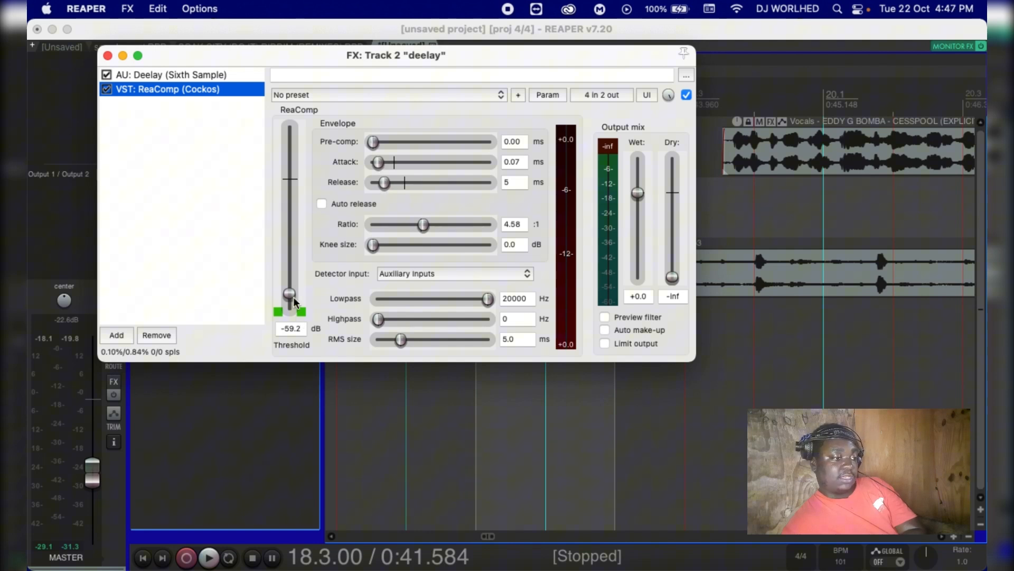
click(454, 272)
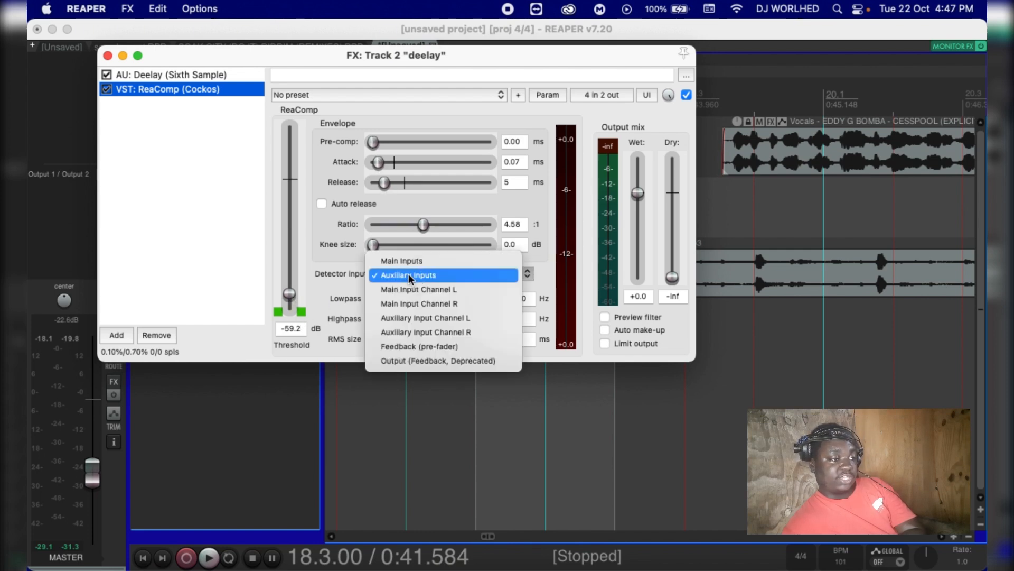
click(408, 275)
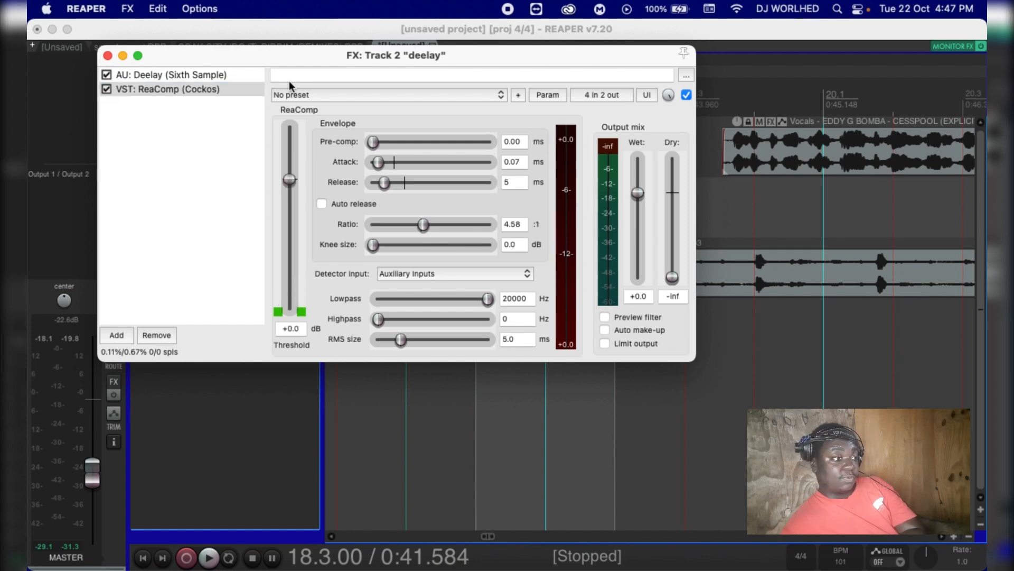
Pull ReaComp's threshold down to -87.2 dB and audition the sidechained delay
click(208, 557)
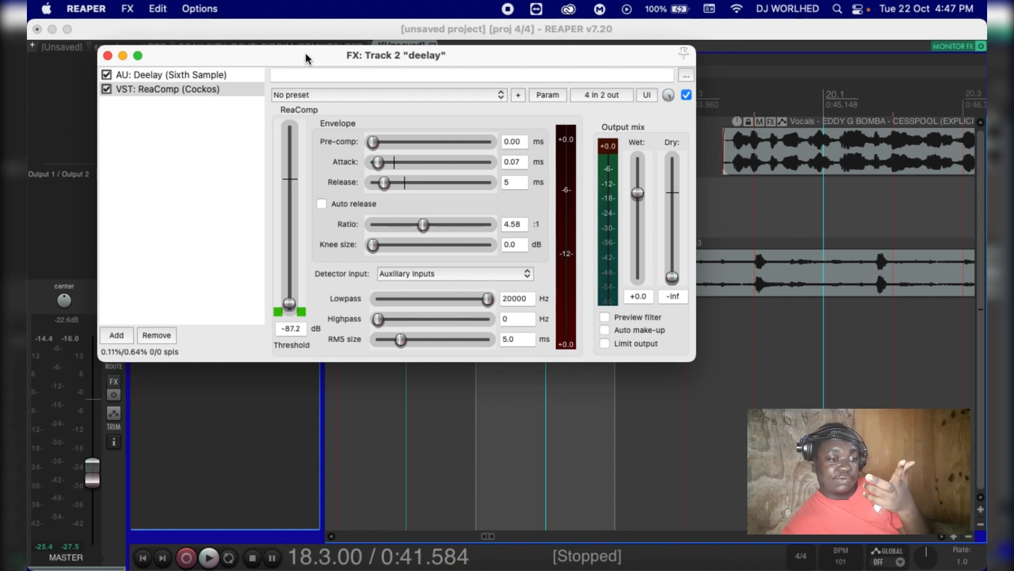
mouse_move(283, 37)
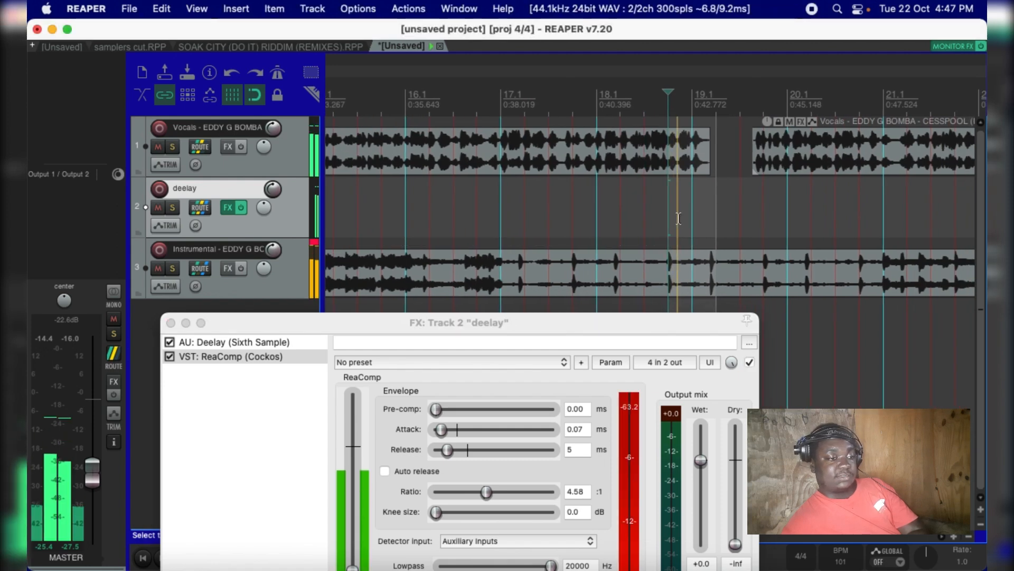
scroll(right, 3)
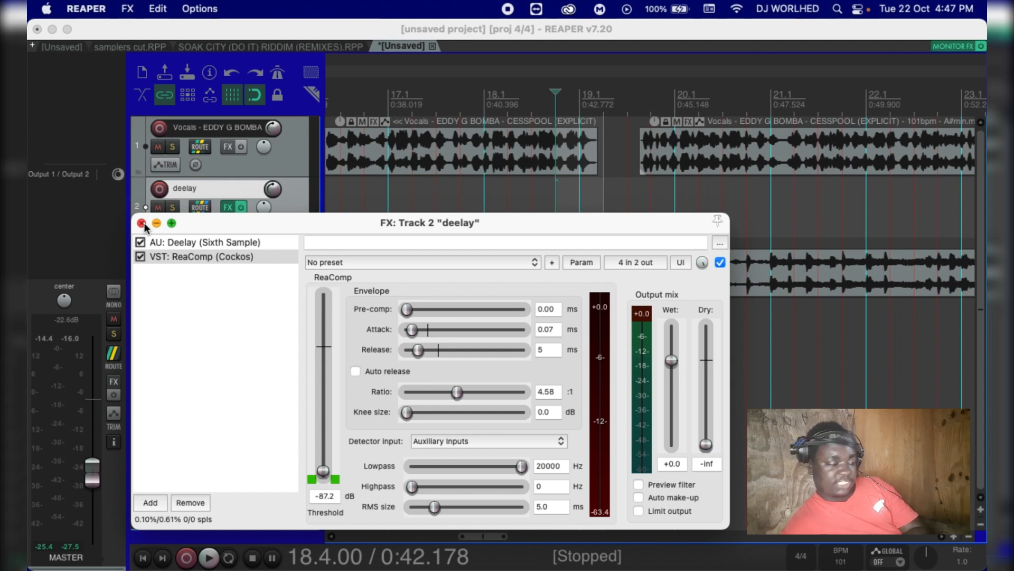
mouse_move(301, 238)
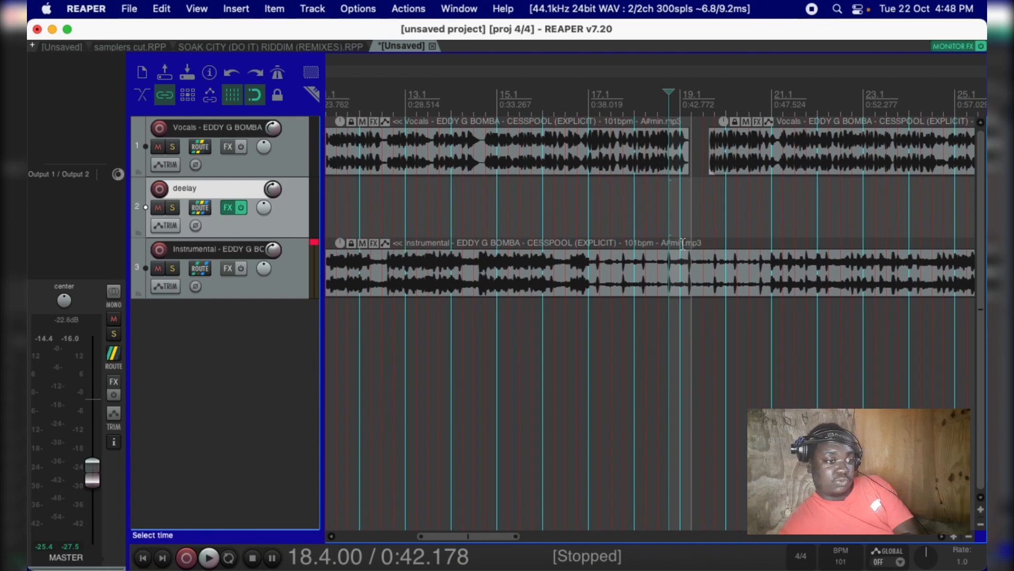
mouse_move(671, 174)
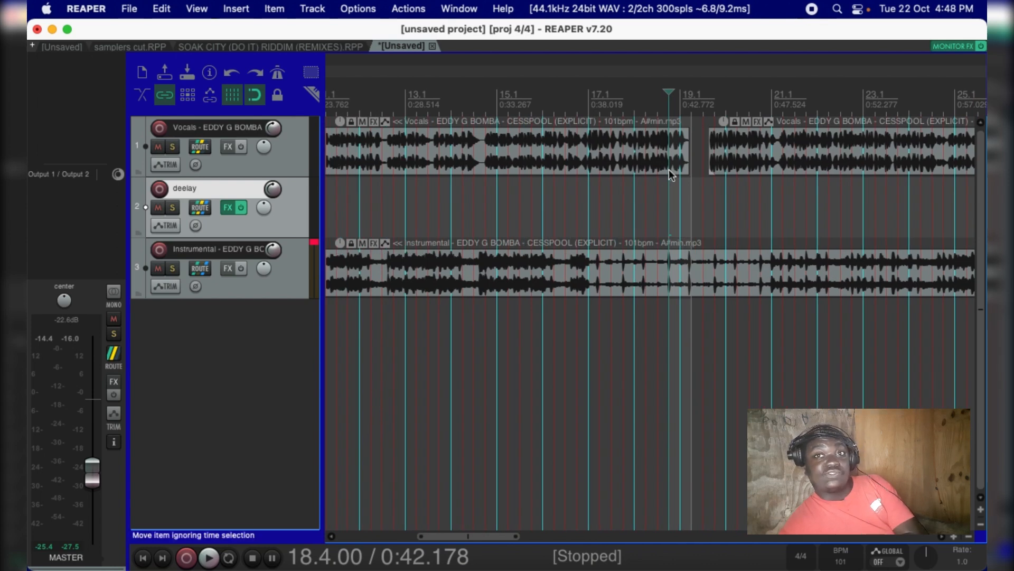
mouse_move(298, 222)
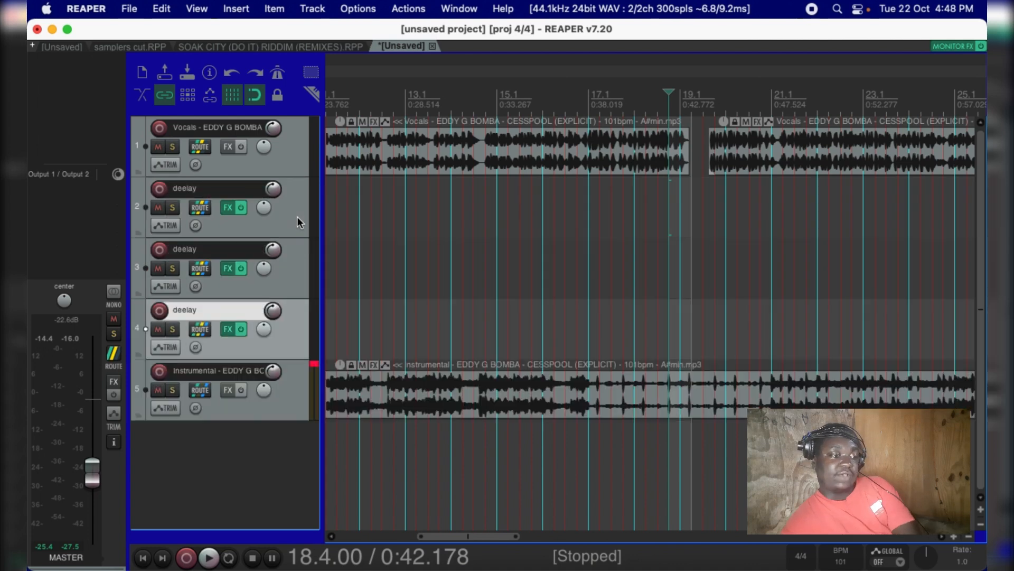
mouse_move(275, 304)
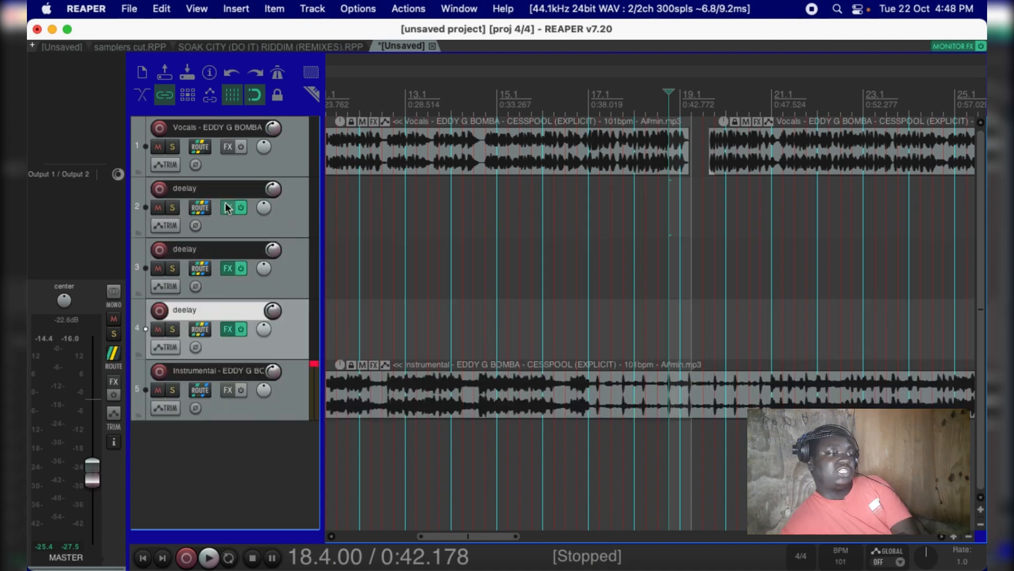
Bring up the original deelay track's effects chain with Deelay and ReaComp
click(228, 207)
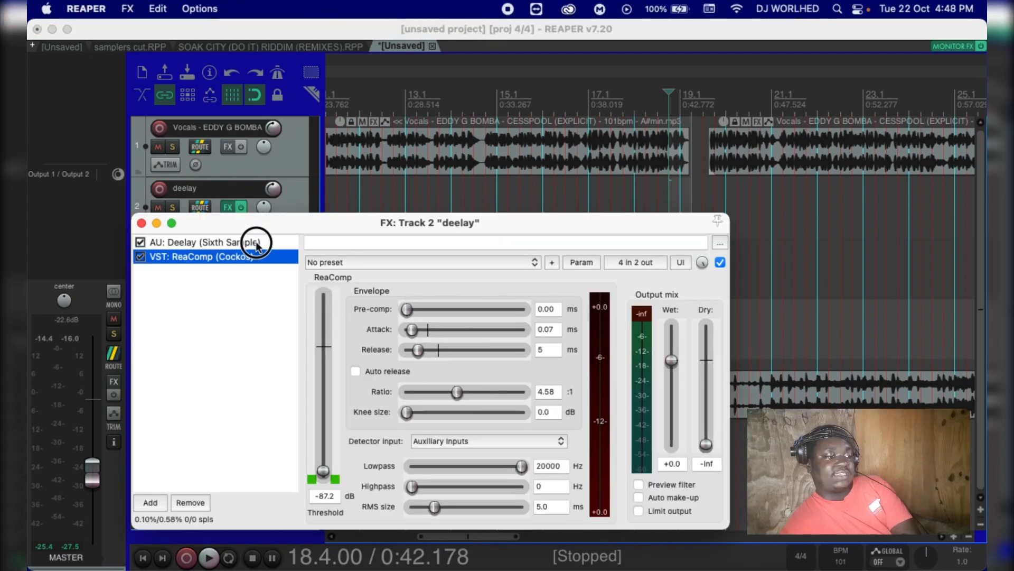
Show the AU: Deelay plugin's settings for review, then close the effects window
click(204, 242)
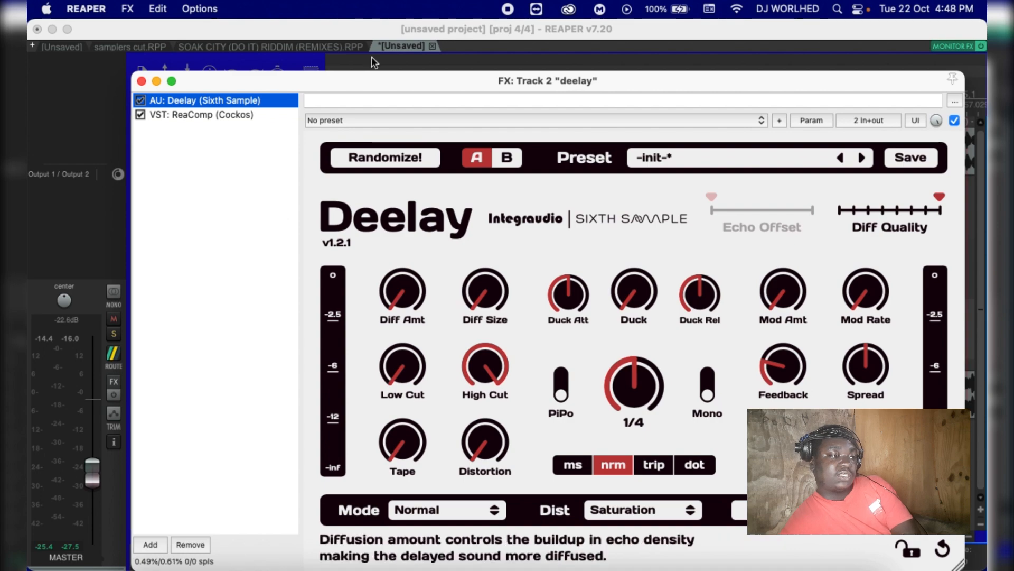
click(139, 80)
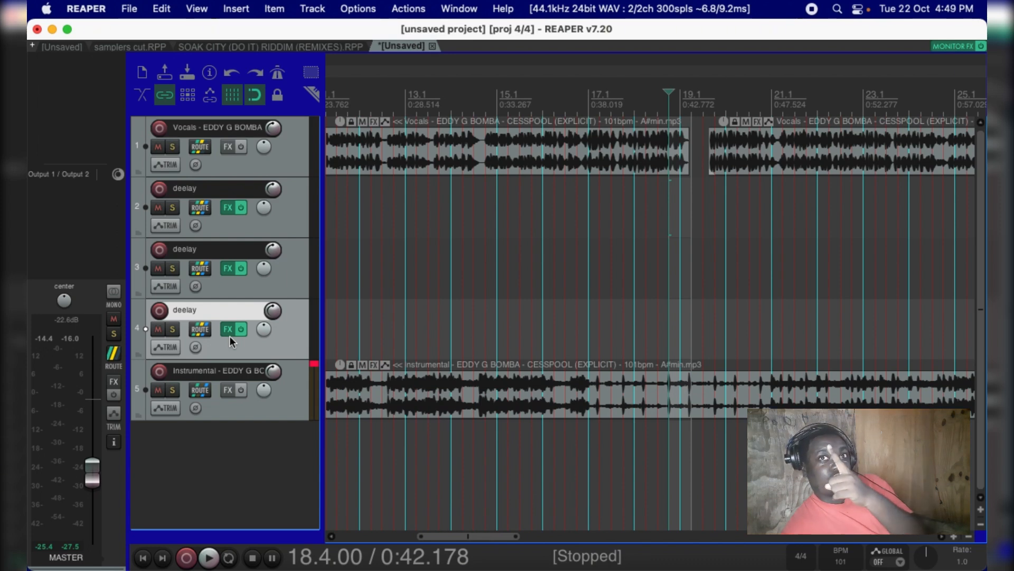
mouse_move(173, 321)
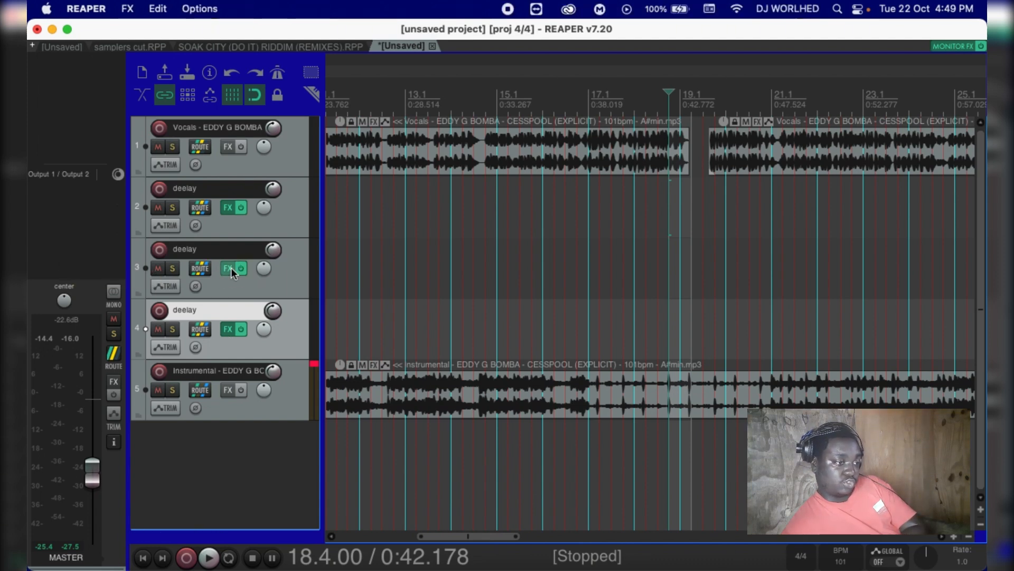
Show the Deelay (Sixth Sample) plugin controls in track 3's FX chain
click(228, 267)
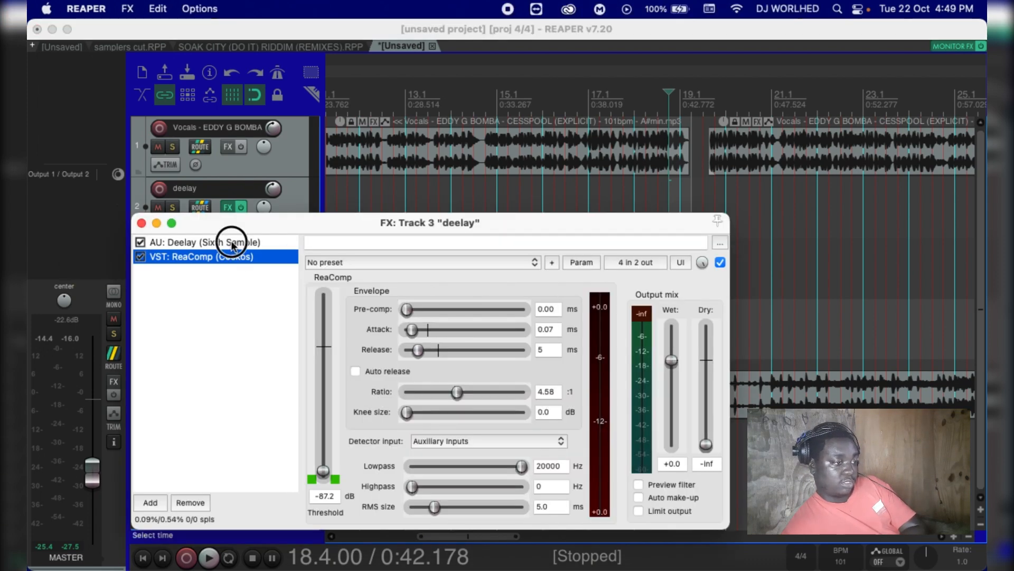
click(204, 241)
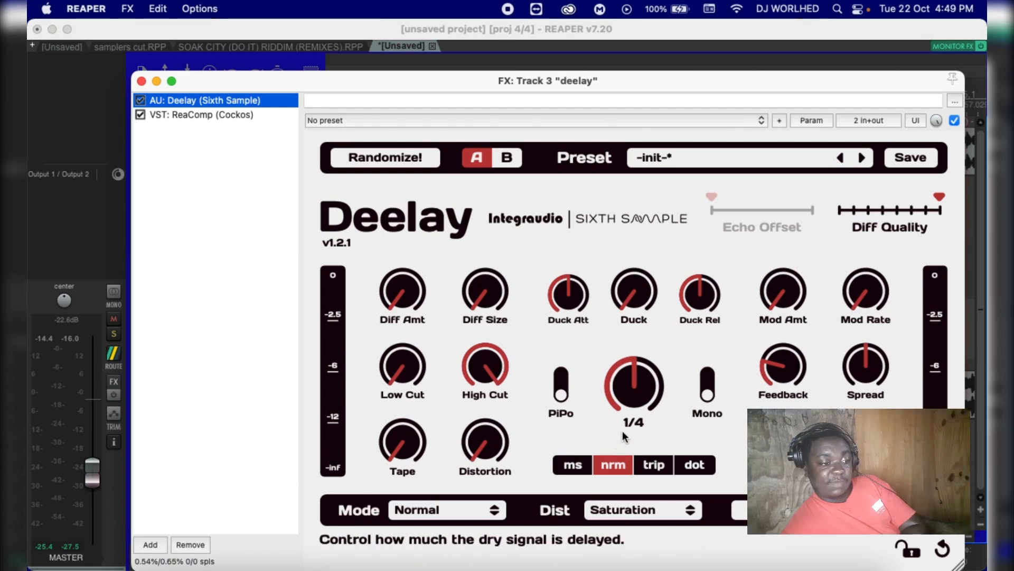
mouse_move(664, 482)
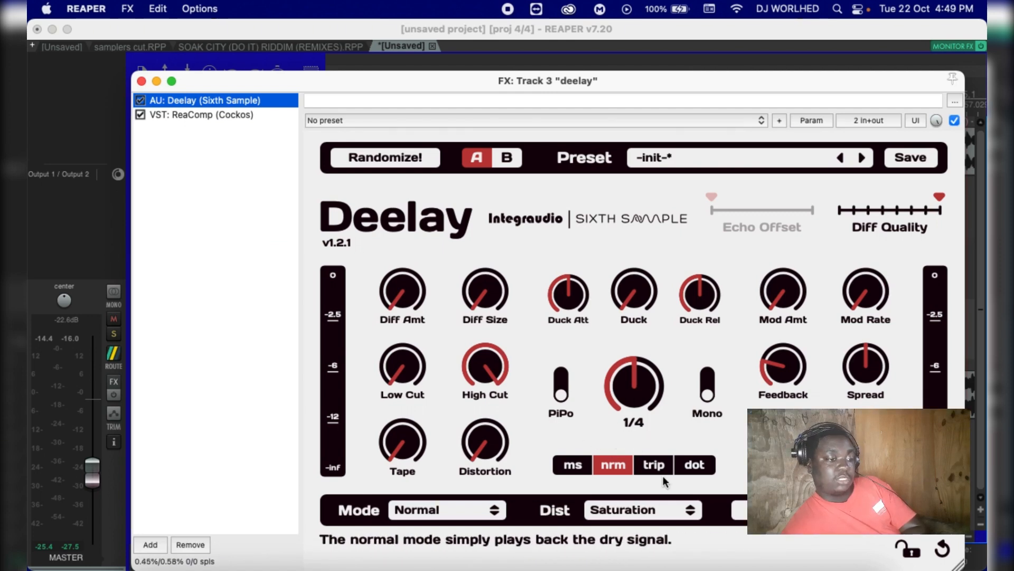
mouse_move(634, 382)
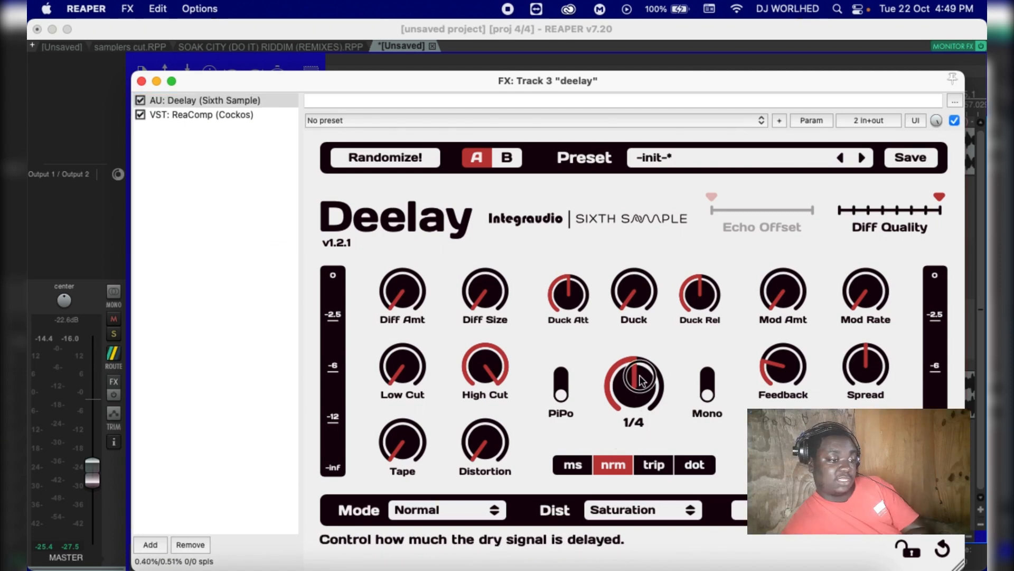